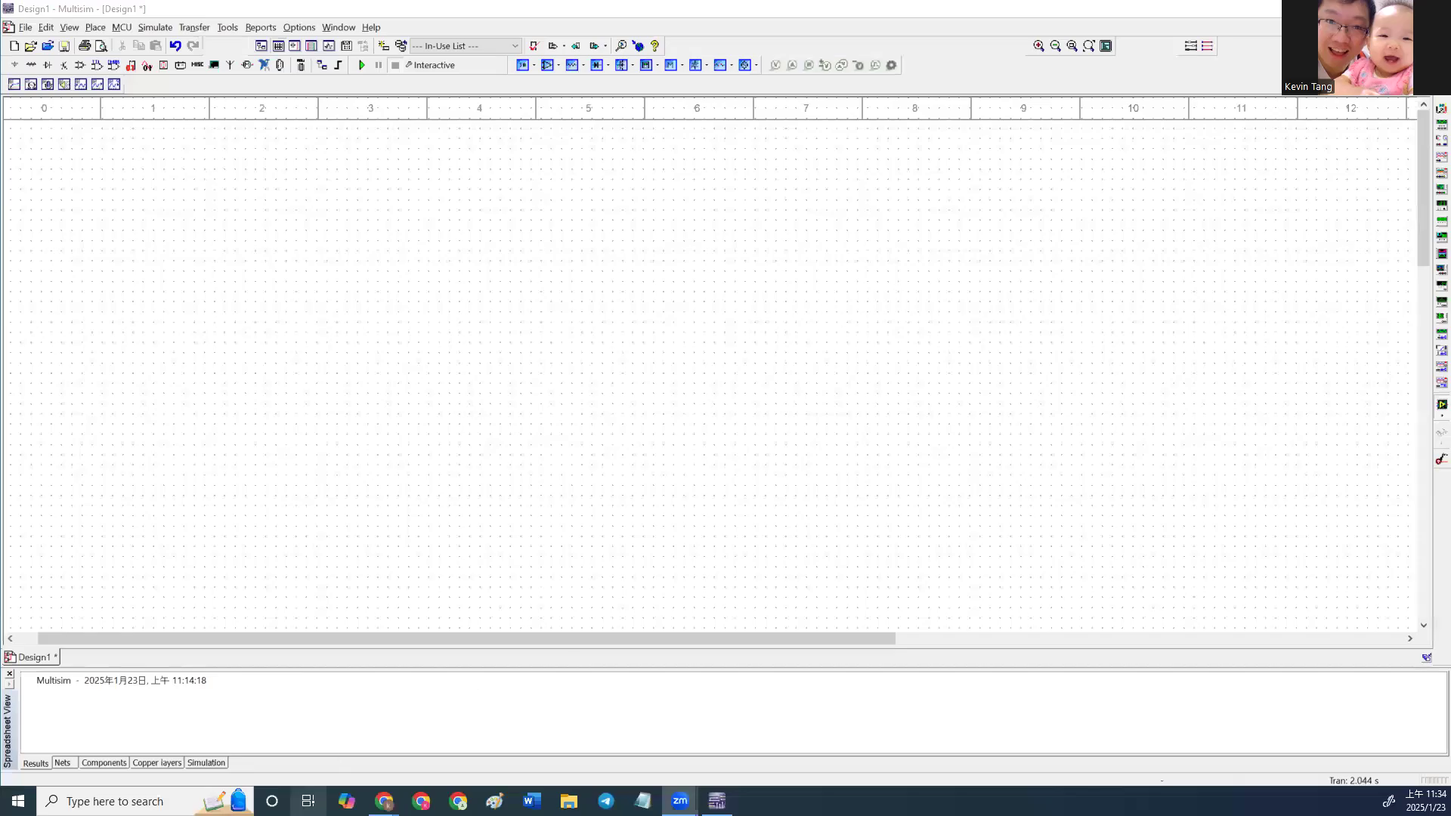
mouse_move(383, 800)
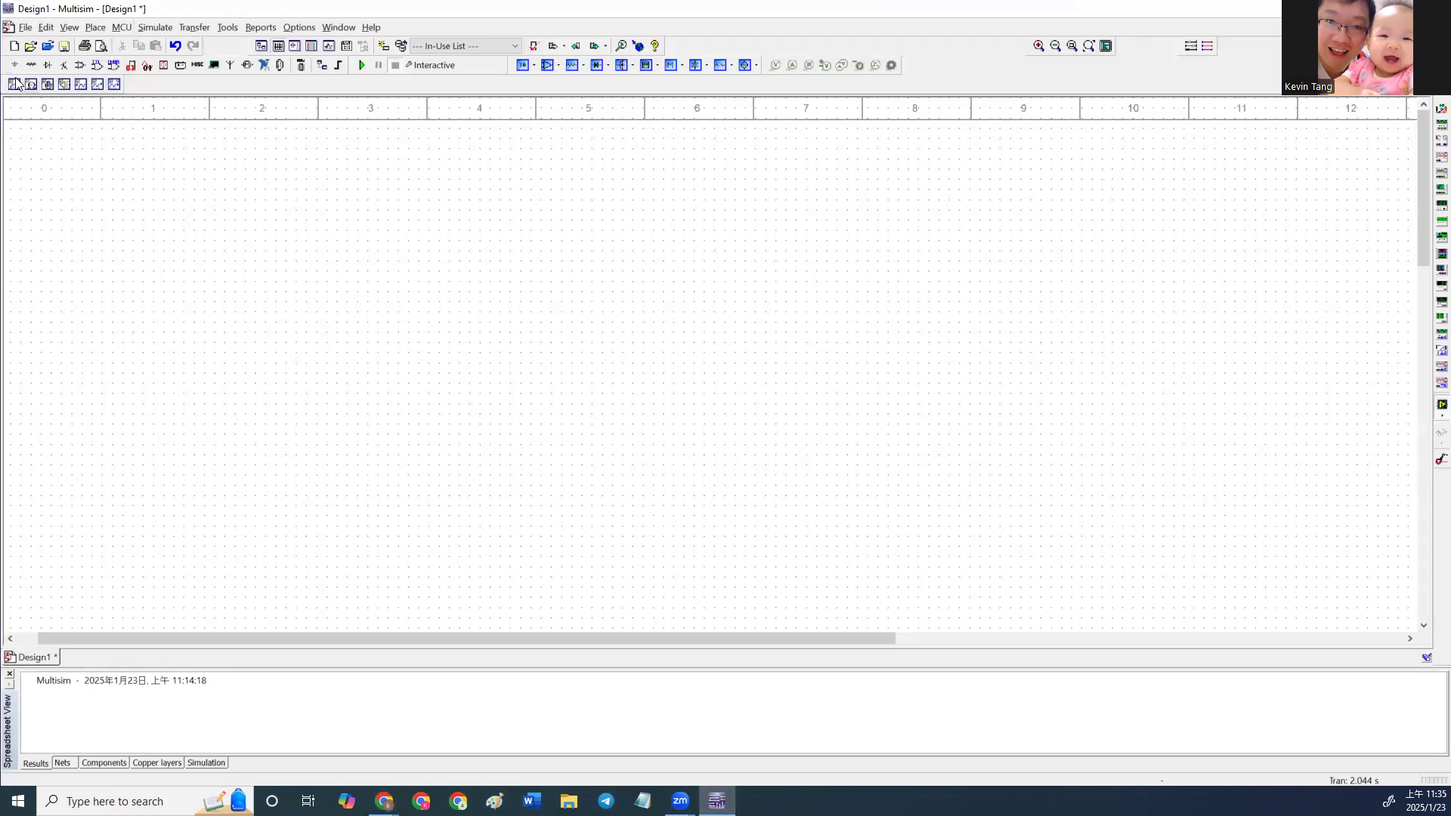
Place a DC_POWER source and a 1k RESISTOR R1 from the component library.
click(13, 65)
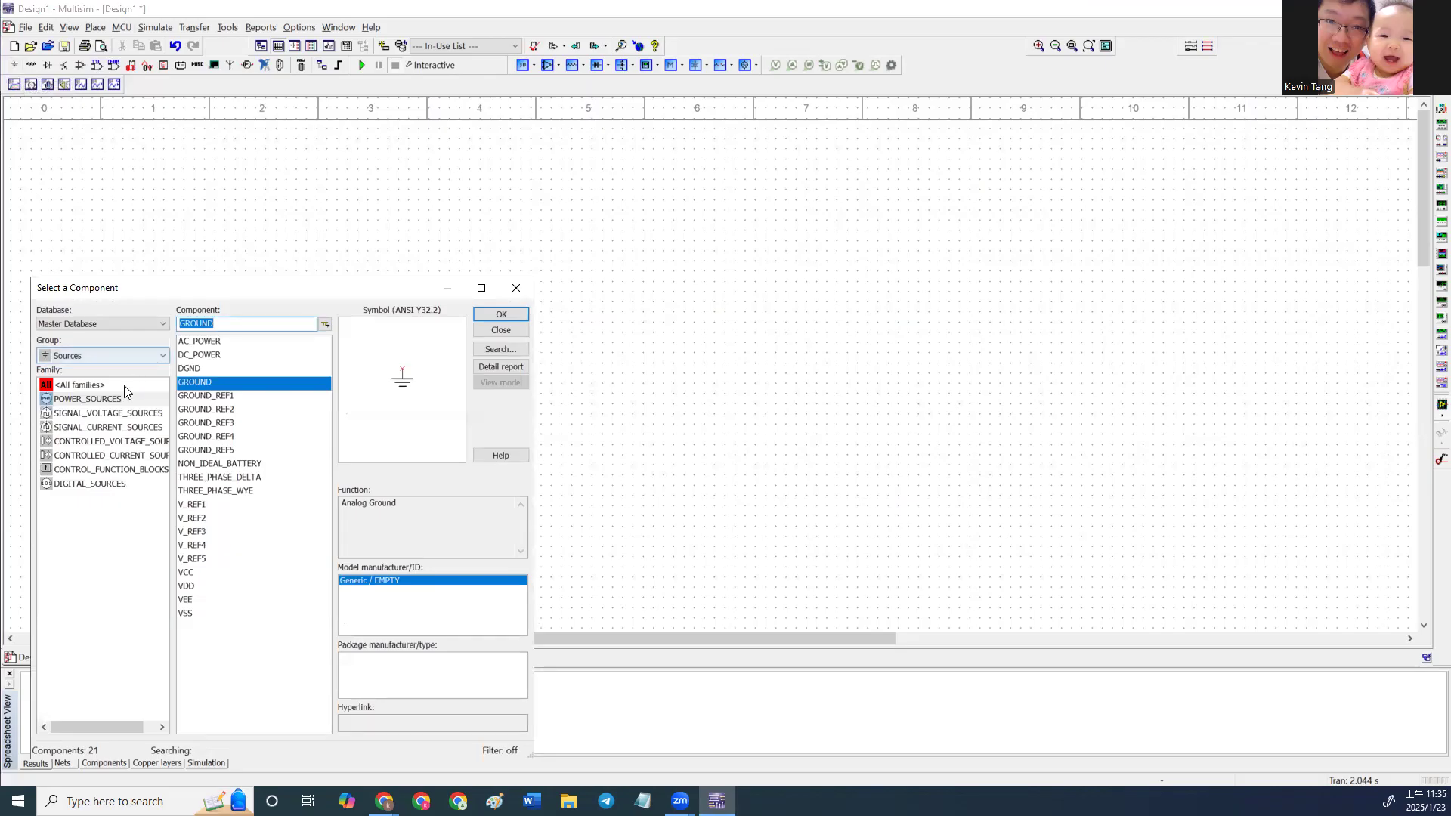
mouse_move(218, 358)
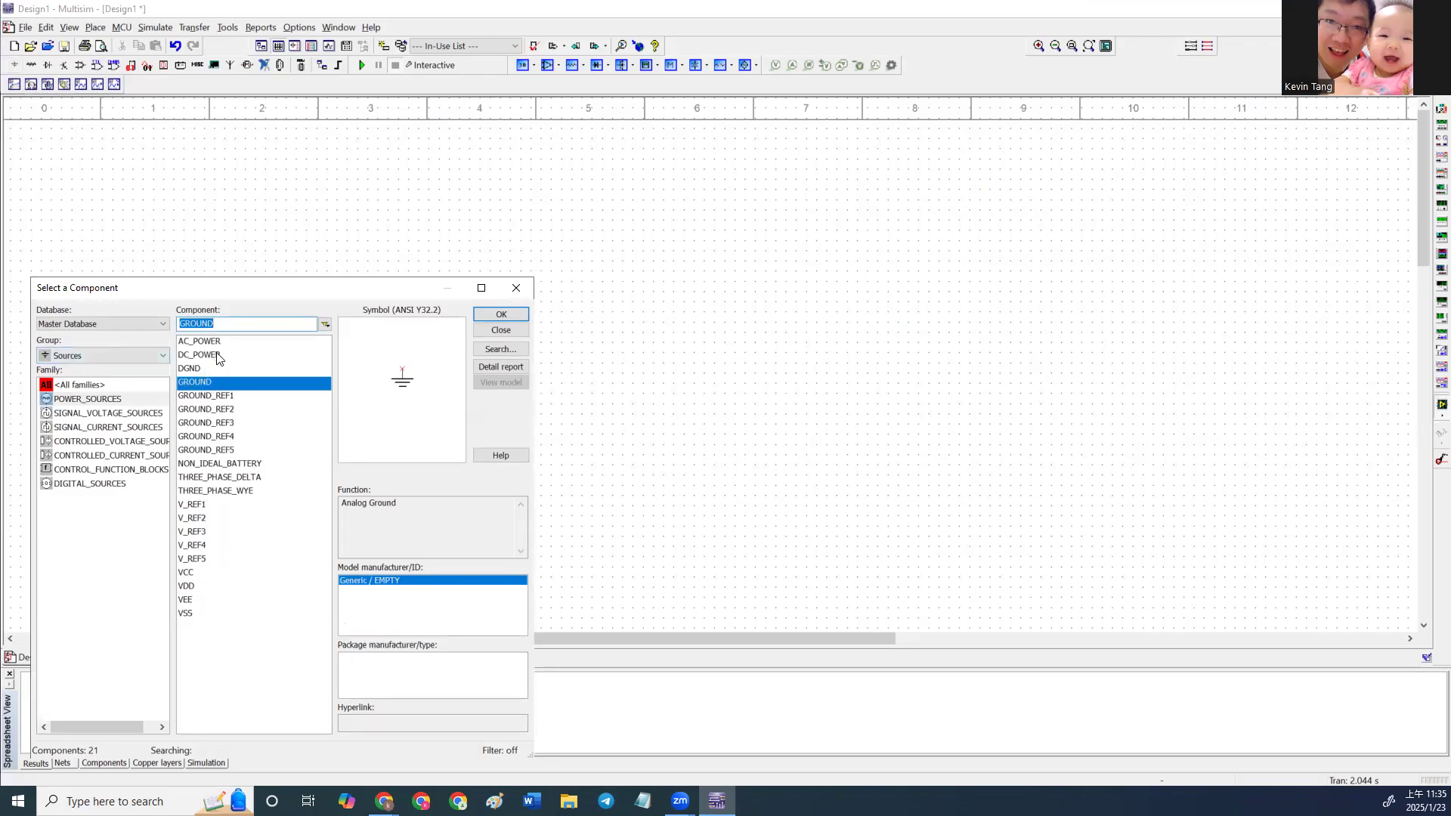
click(500, 330)
text(1k)
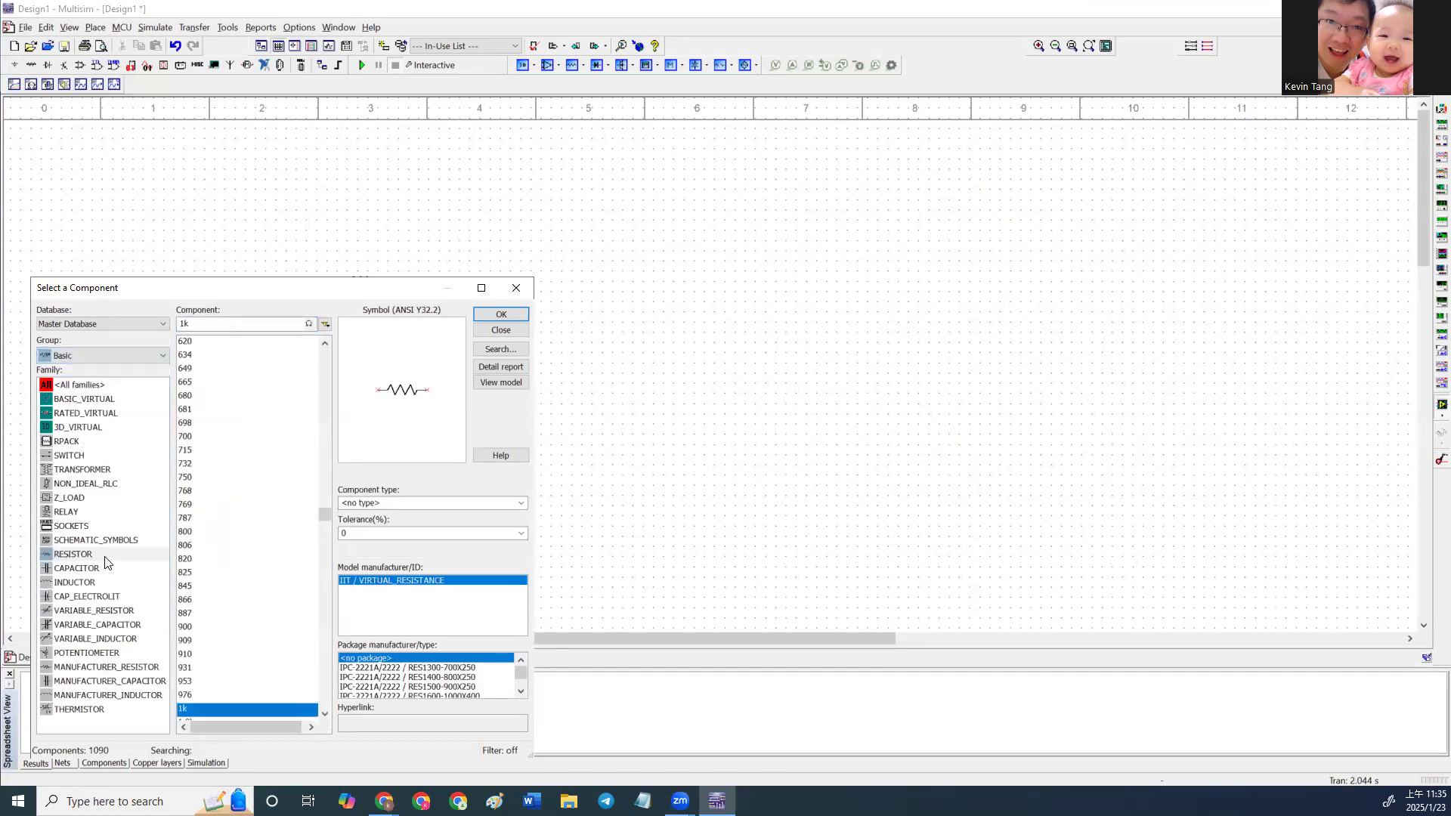
click(499, 313)
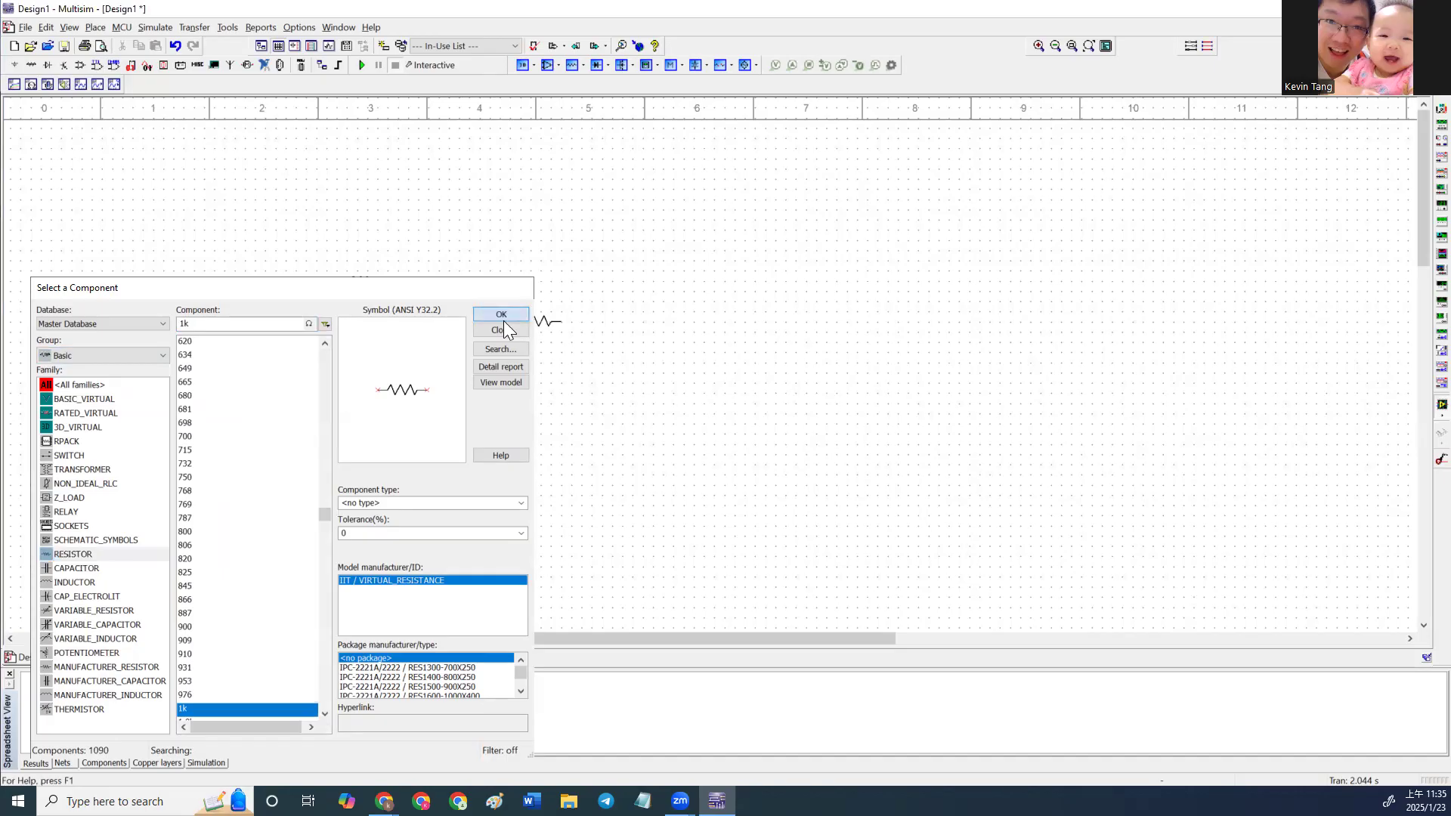
click(500, 313)
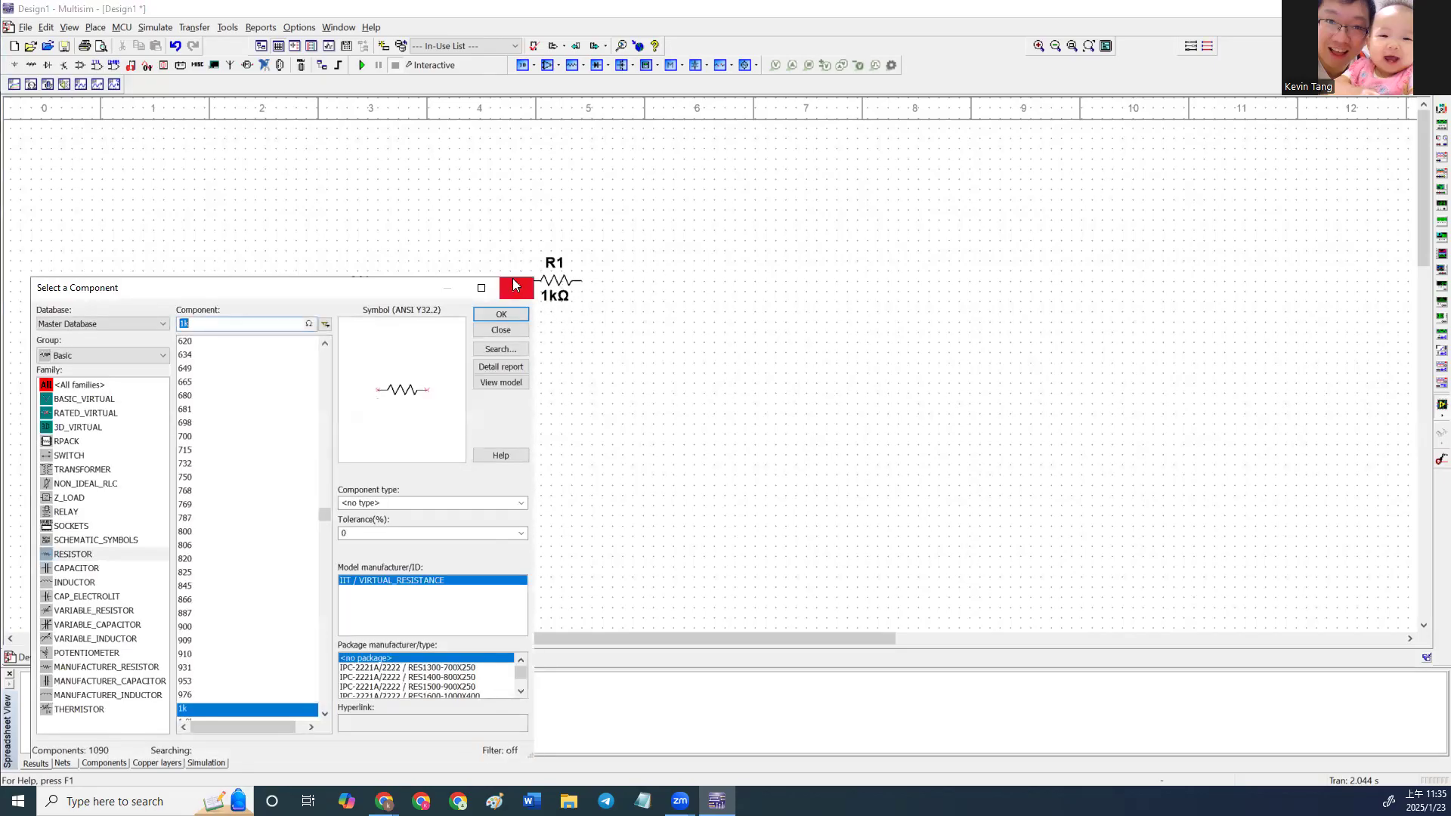
Rotate R1 90° counterclockwise, wire it into a loop with V1, and pick GROUND.
right_click(555, 278)
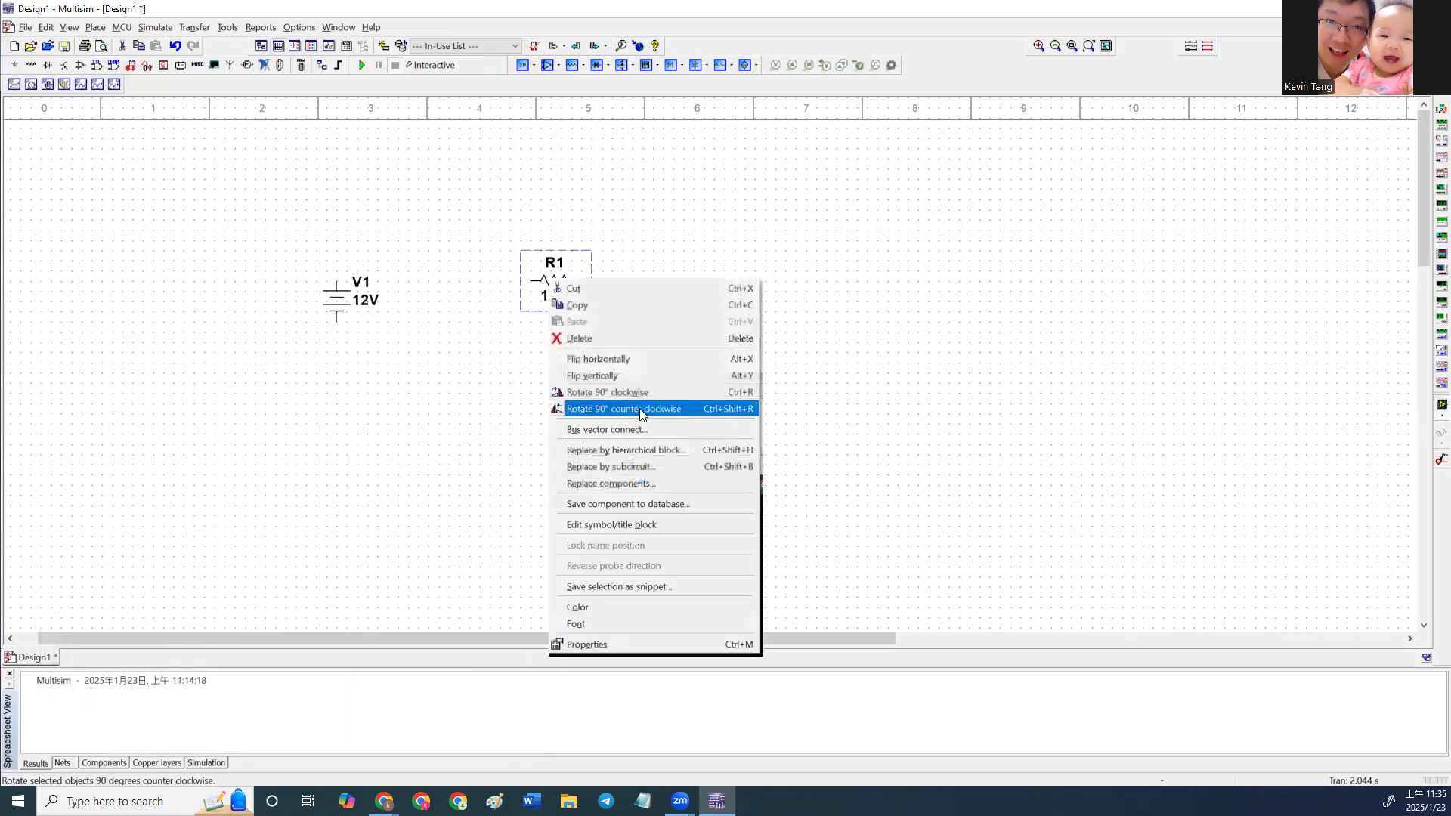
click(623, 408)
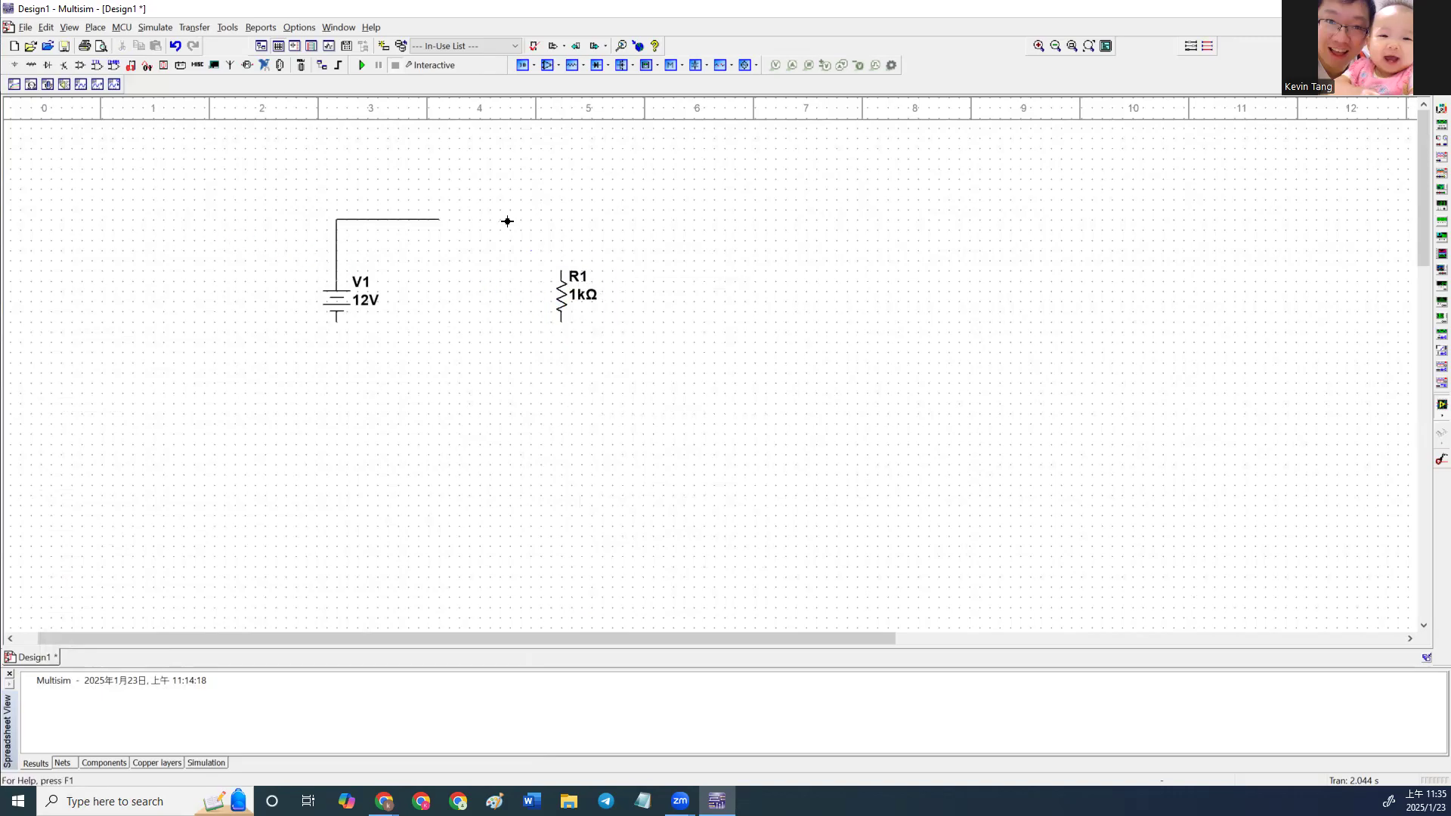
drag(435, 221, 564, 269)
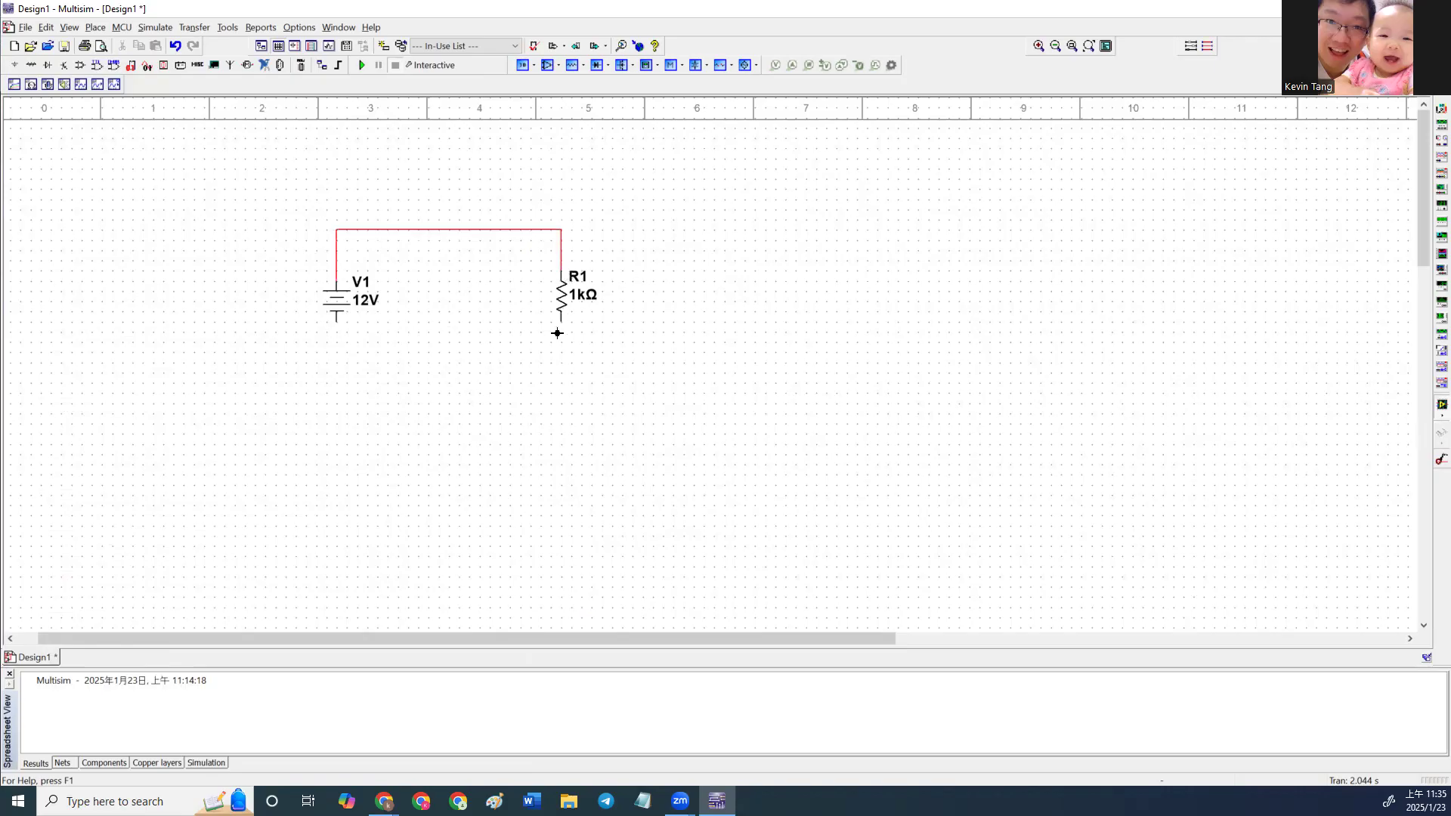
drag(556, 334, 336, 319)
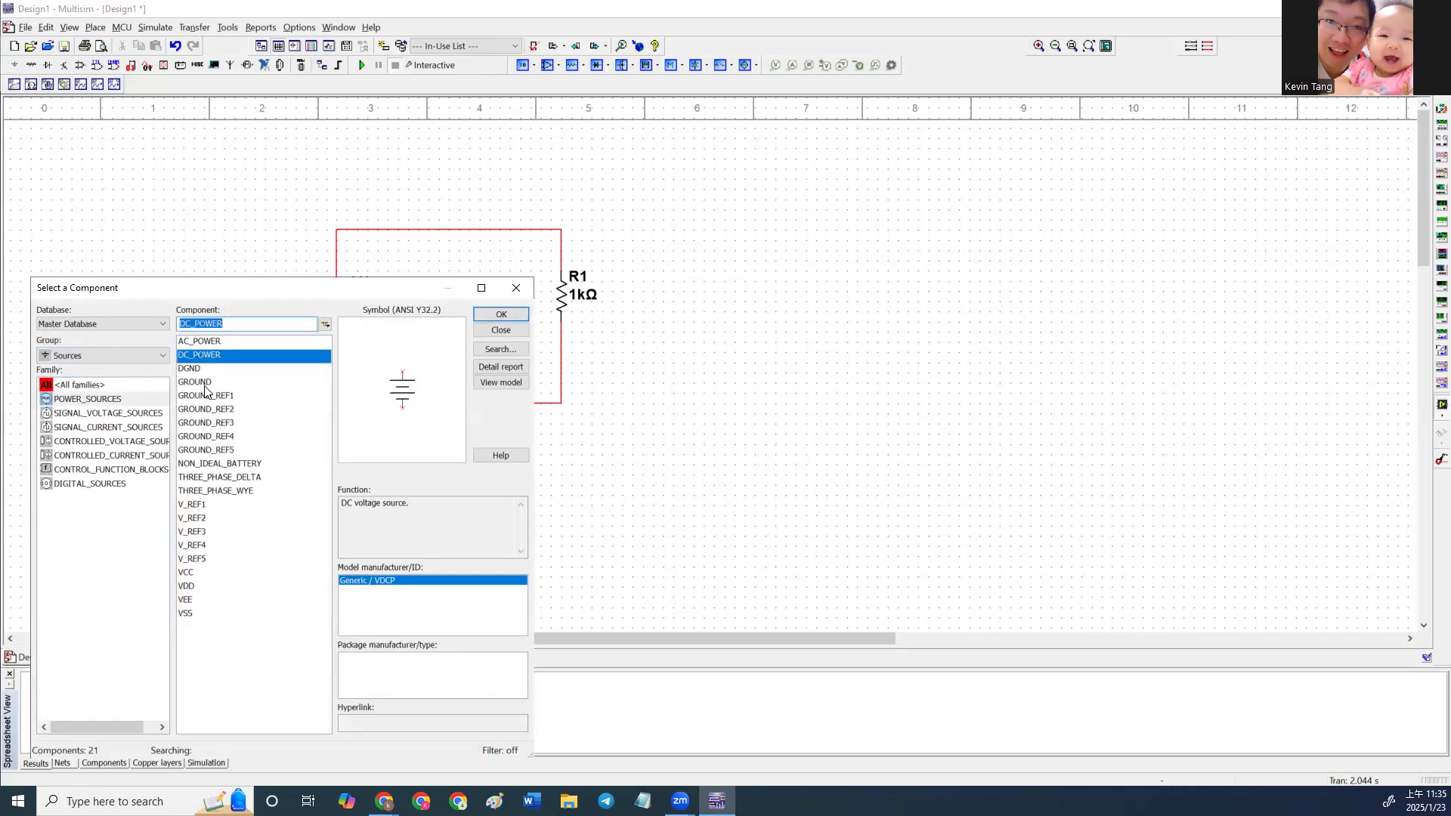
click(500, 314)
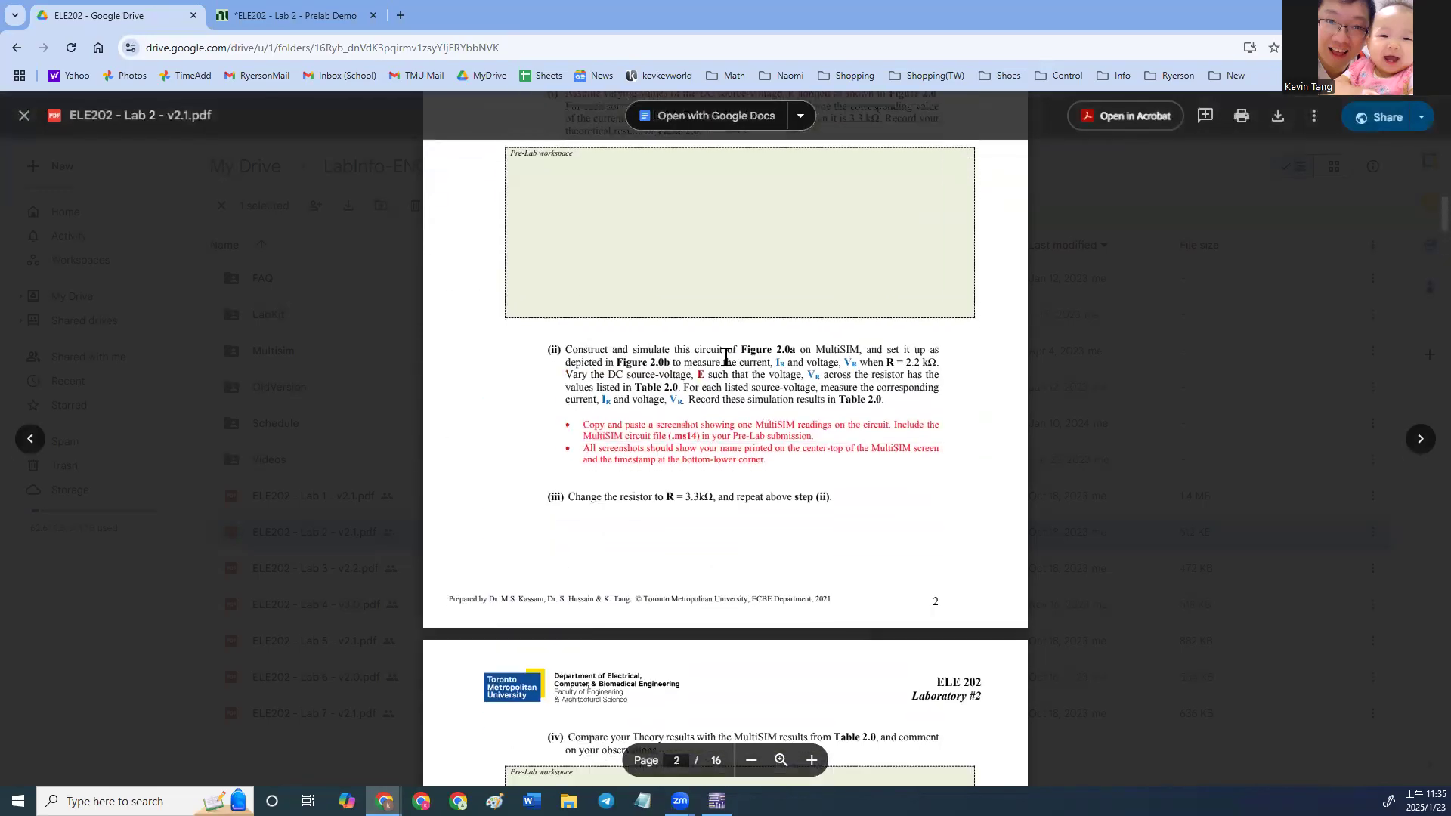
Scroll the Lab 2 handout down to step (ii) on page 2.
scroll(down, 3)
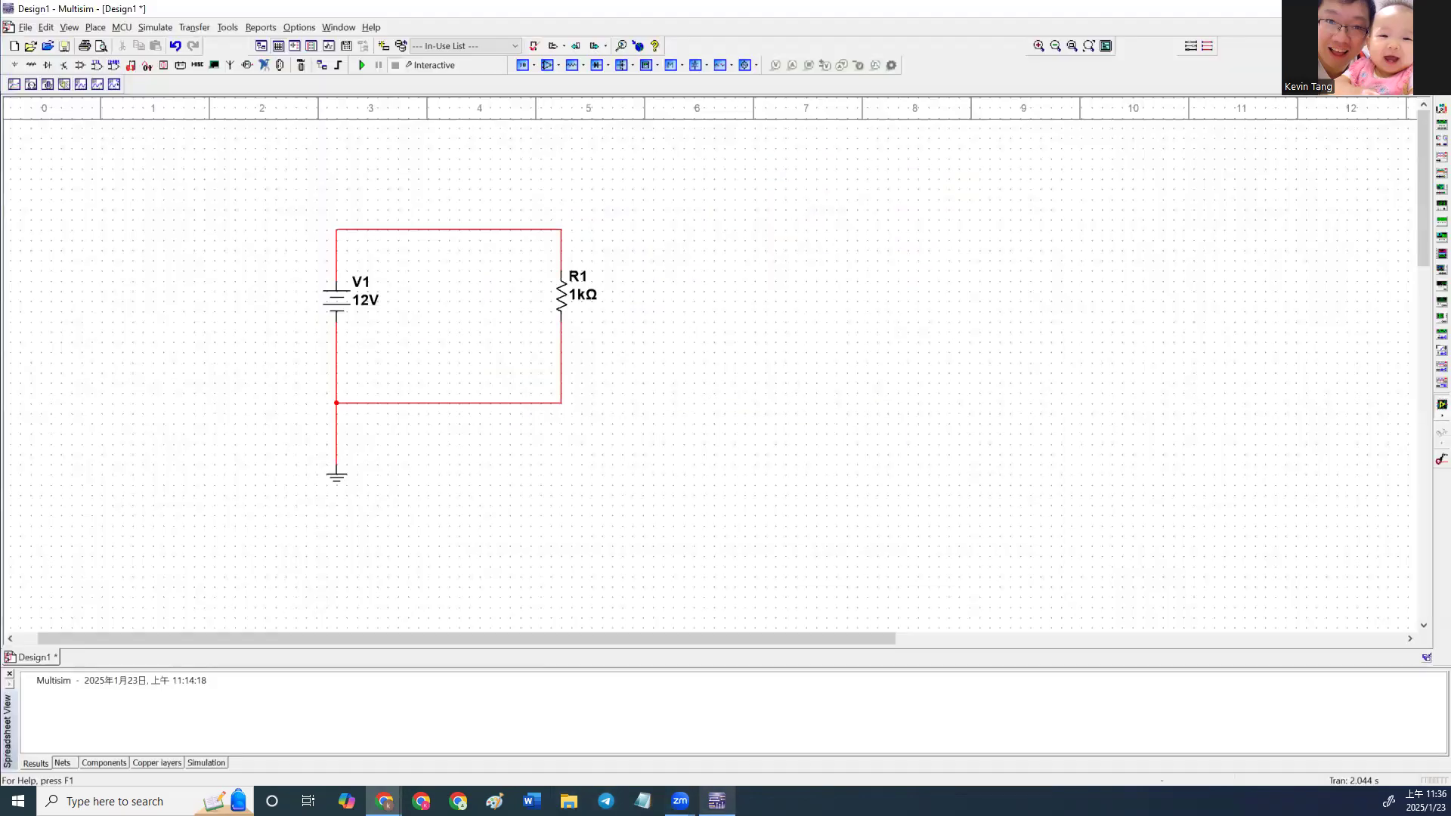
Set resistor R1's resistance to 2.2k and source V1's voltage to 4 V.
click(560, 294)
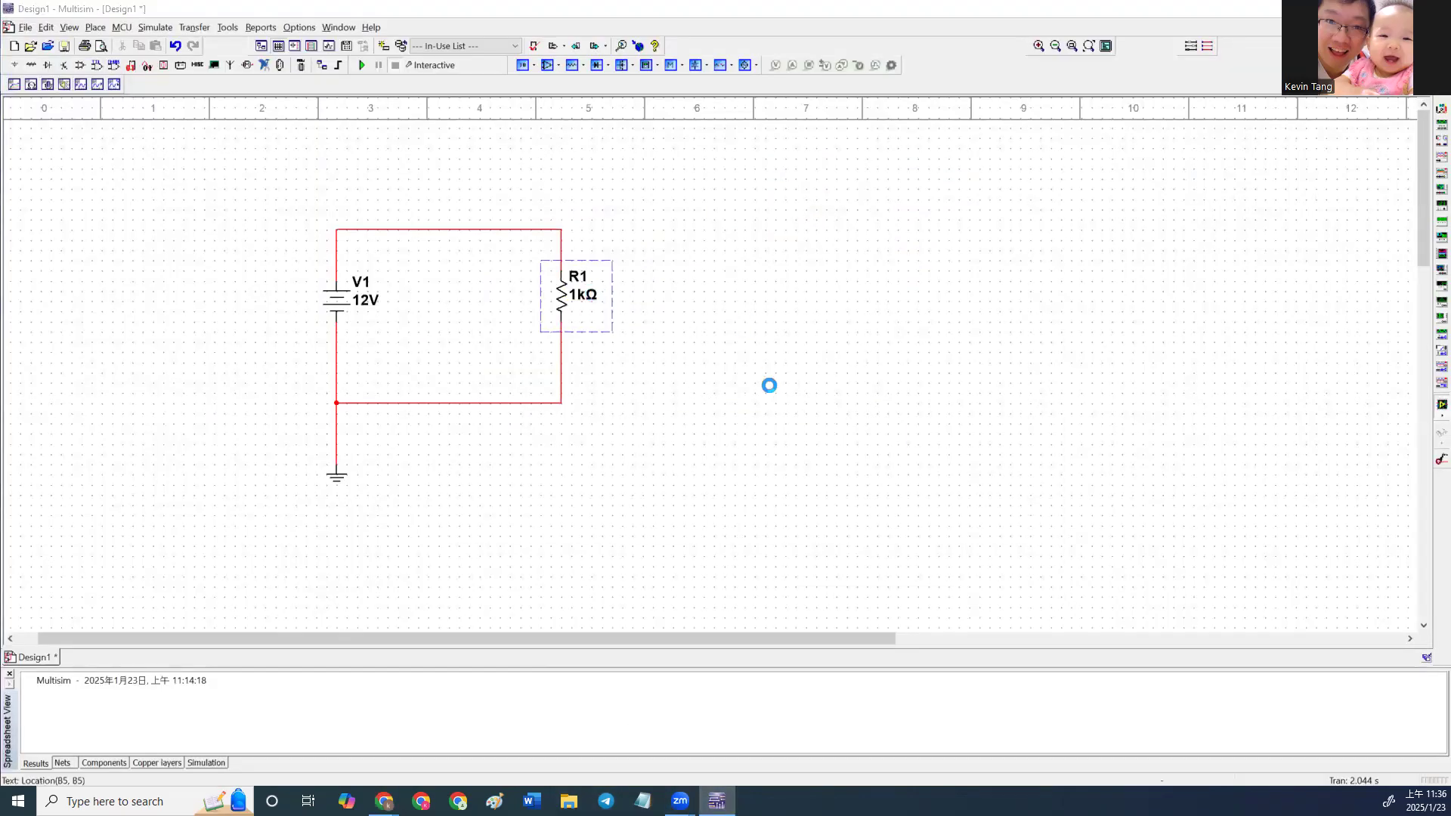
double_click(577, 294)
text(2.2k)
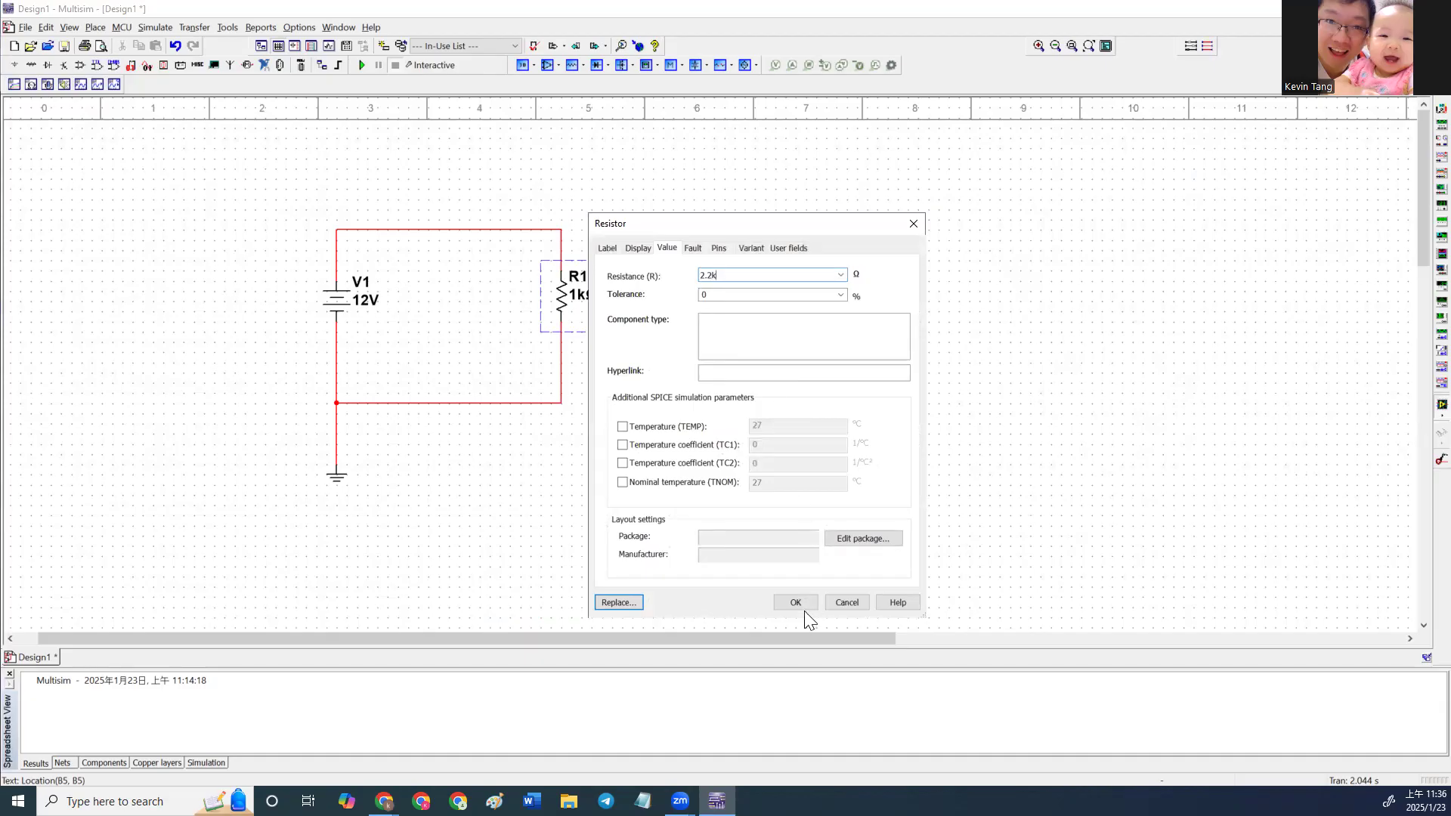
click(794, 602)
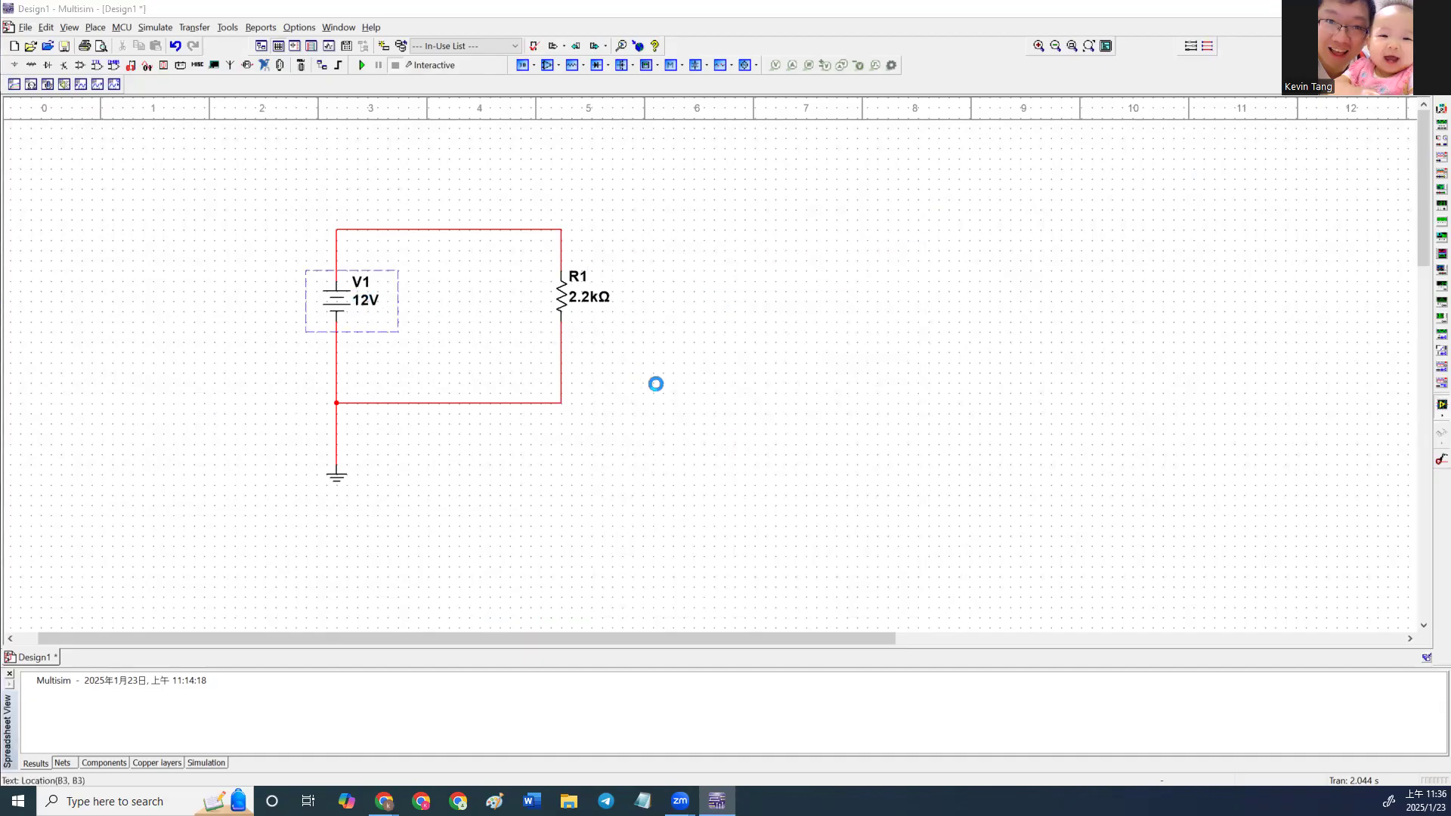
double_click(352, 299)
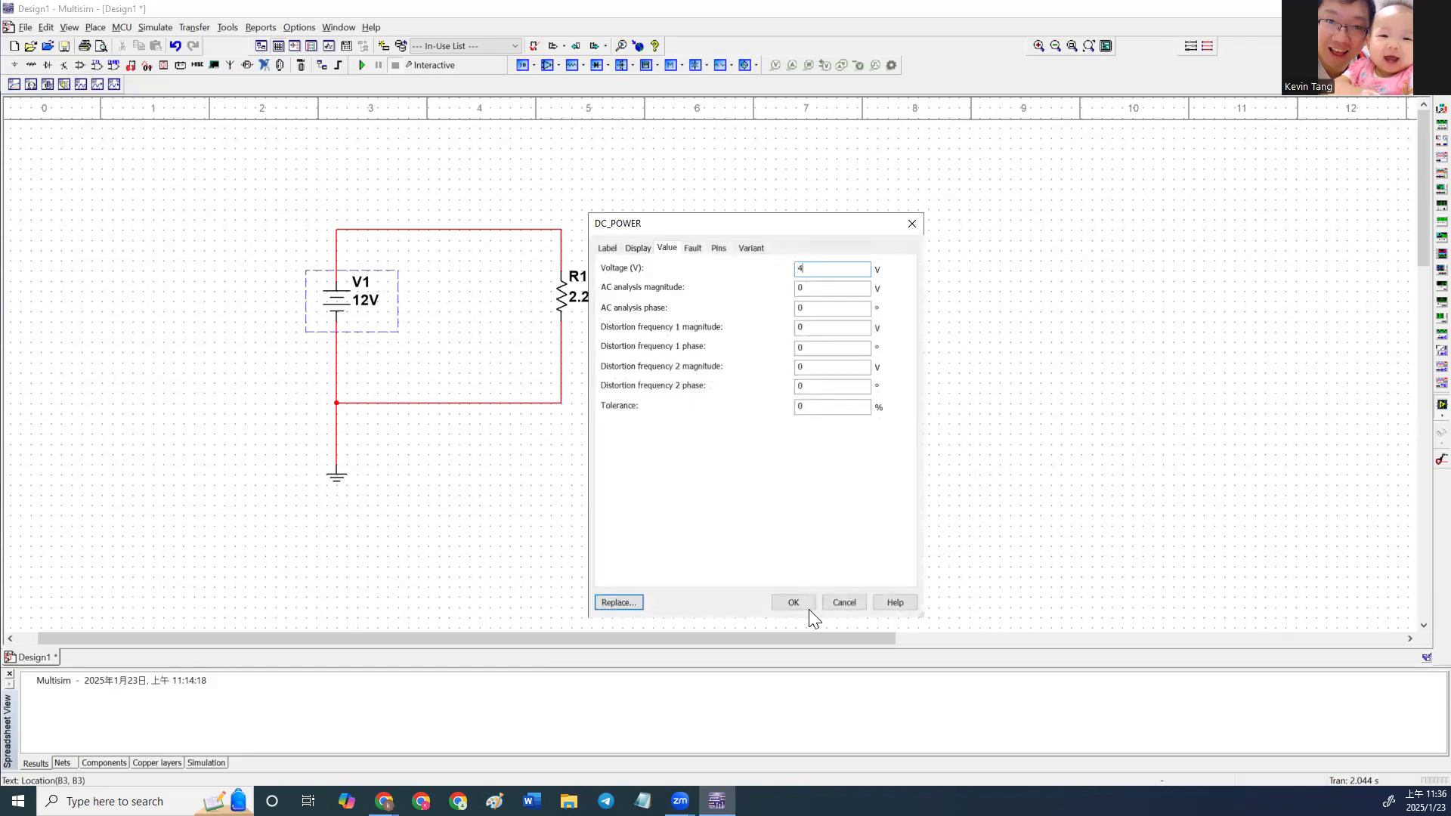
click(792, 602)
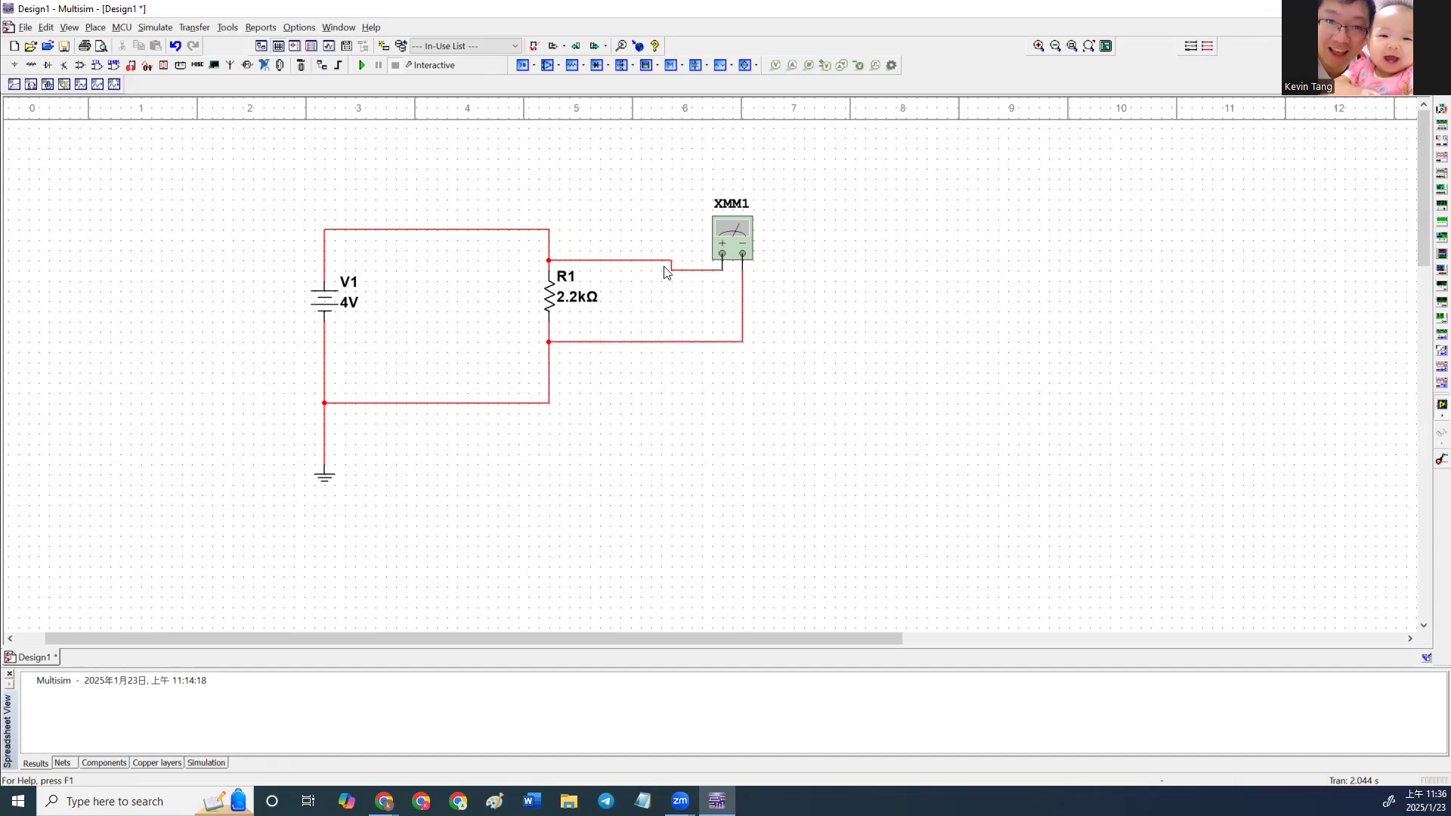
Open the readout panel of multimeter XMM1 wired across R1.
double_click(731, 237)
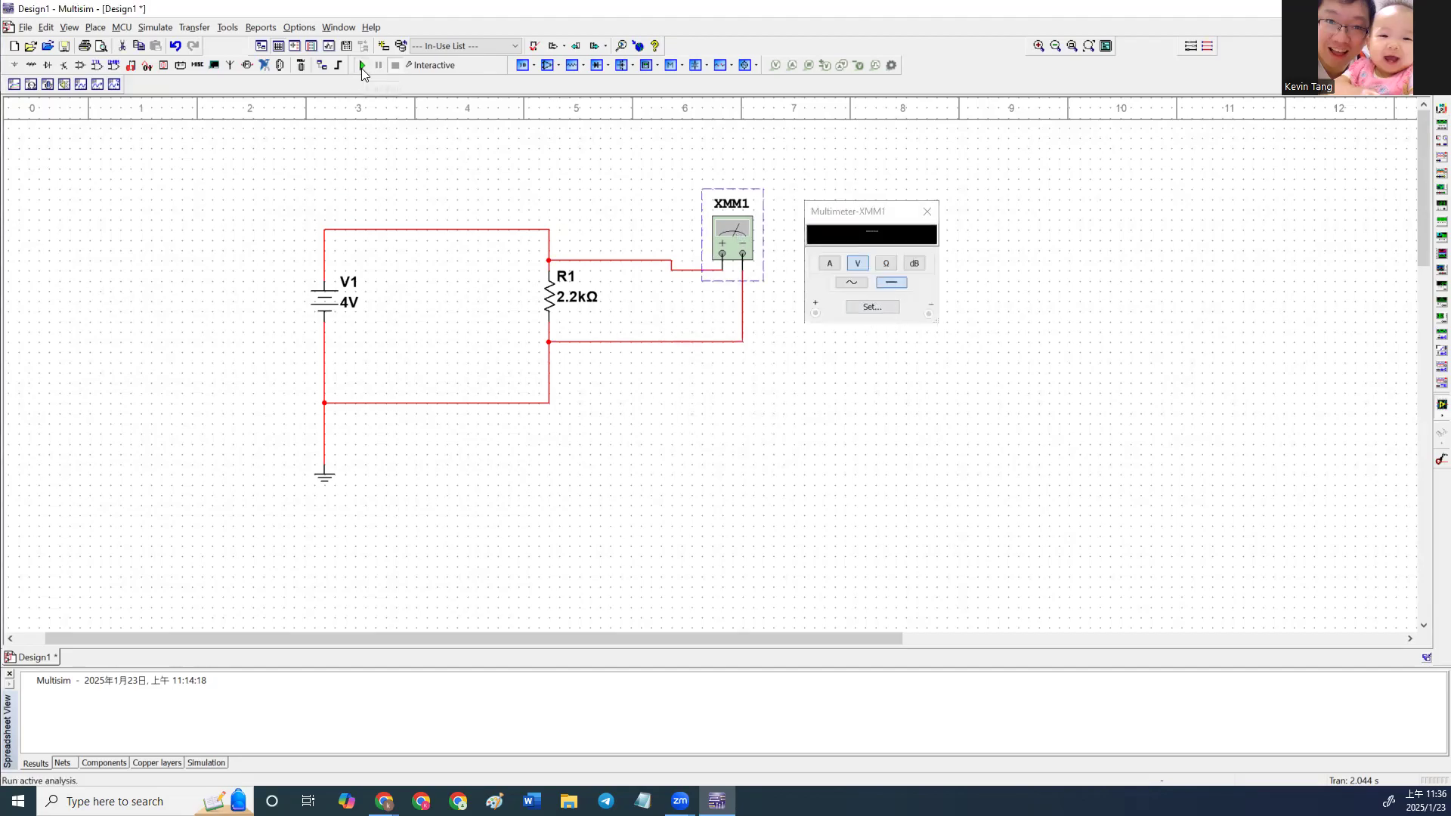
Run the simulation so XMM1 reads 4 V across R1.
click(362, 65)
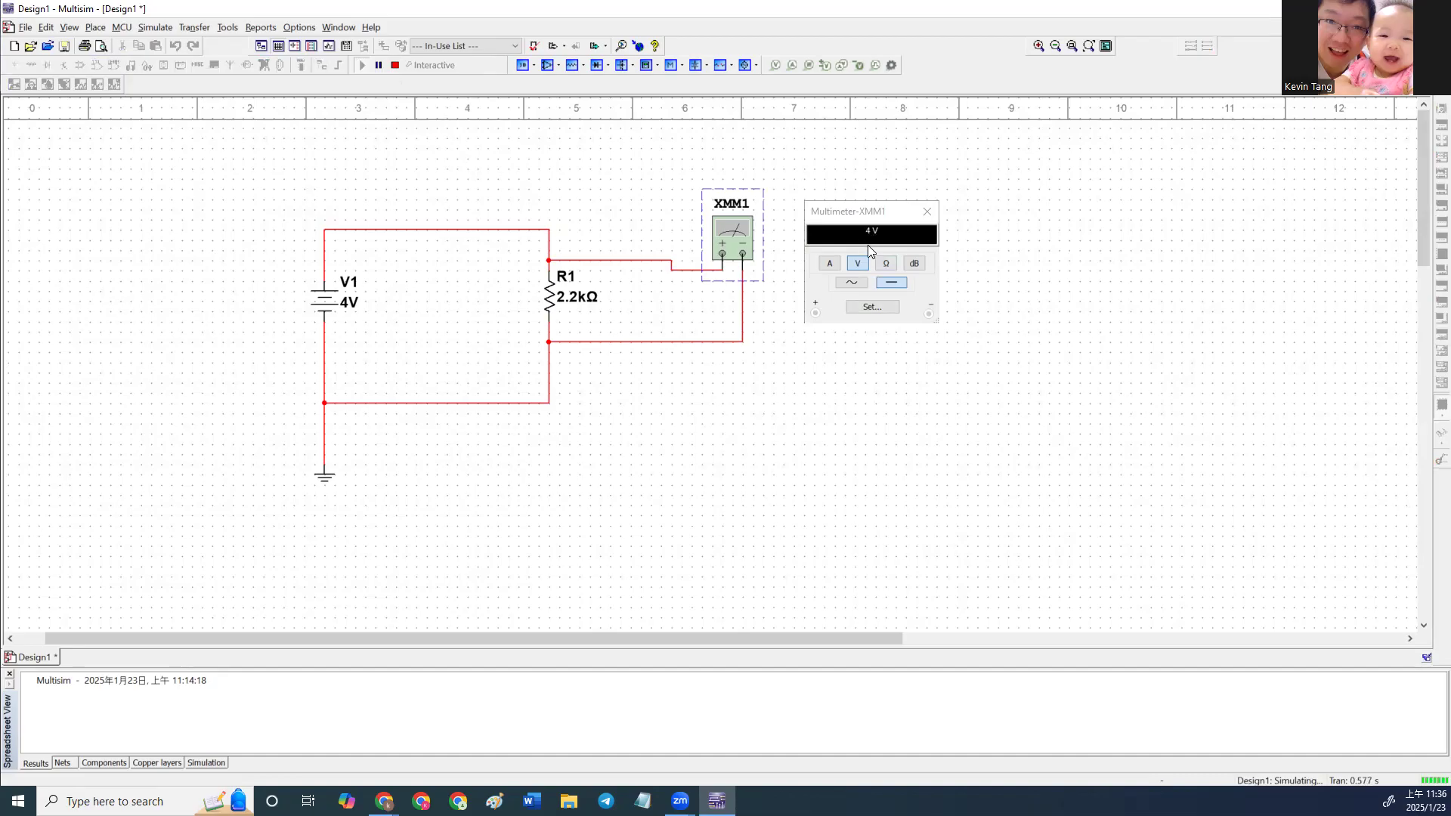
mouse_move(713, 327)
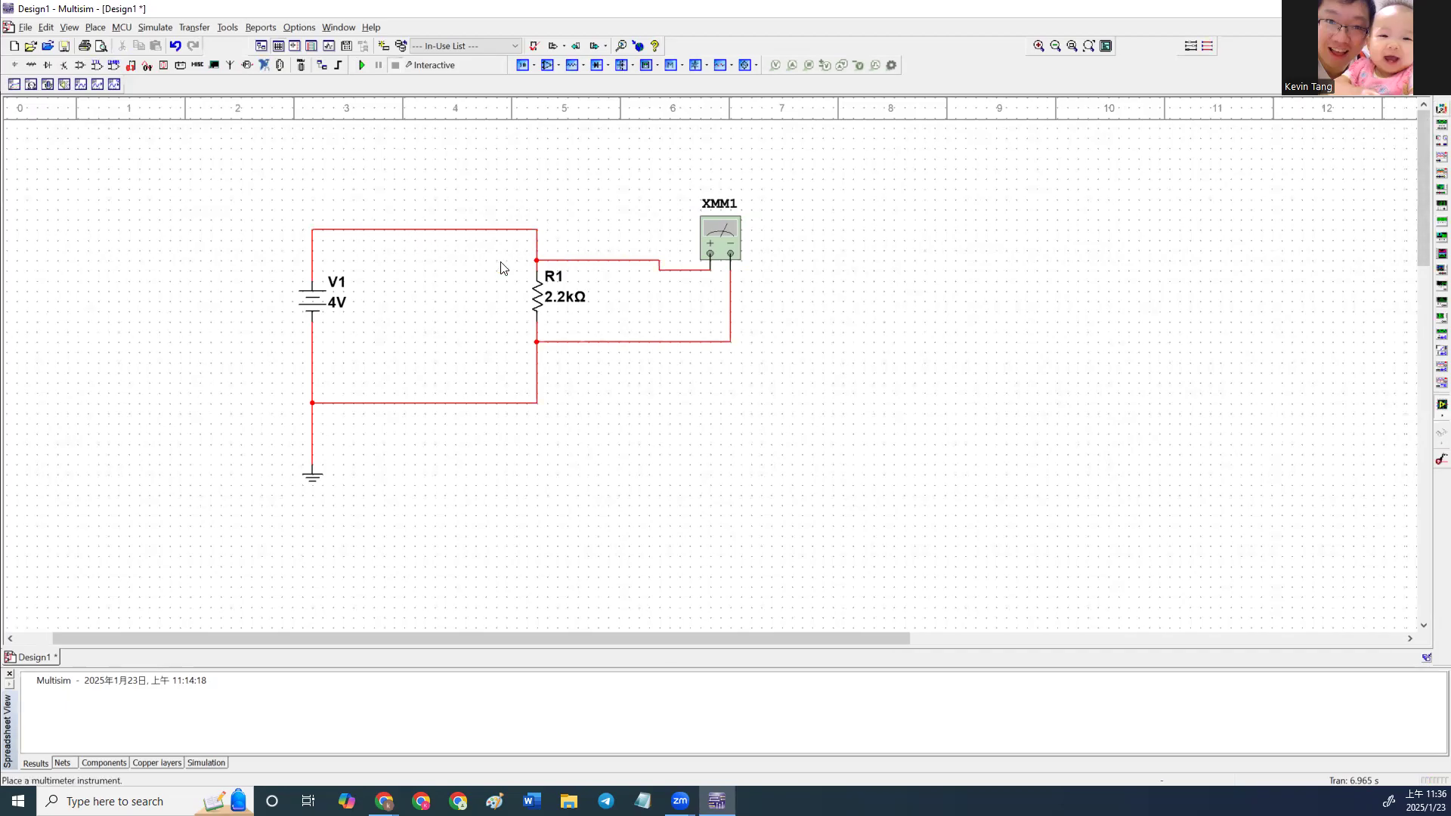
Add a second multimeter XMM2, simulate it reading 0 A, and close its readout.
click(423, 157)
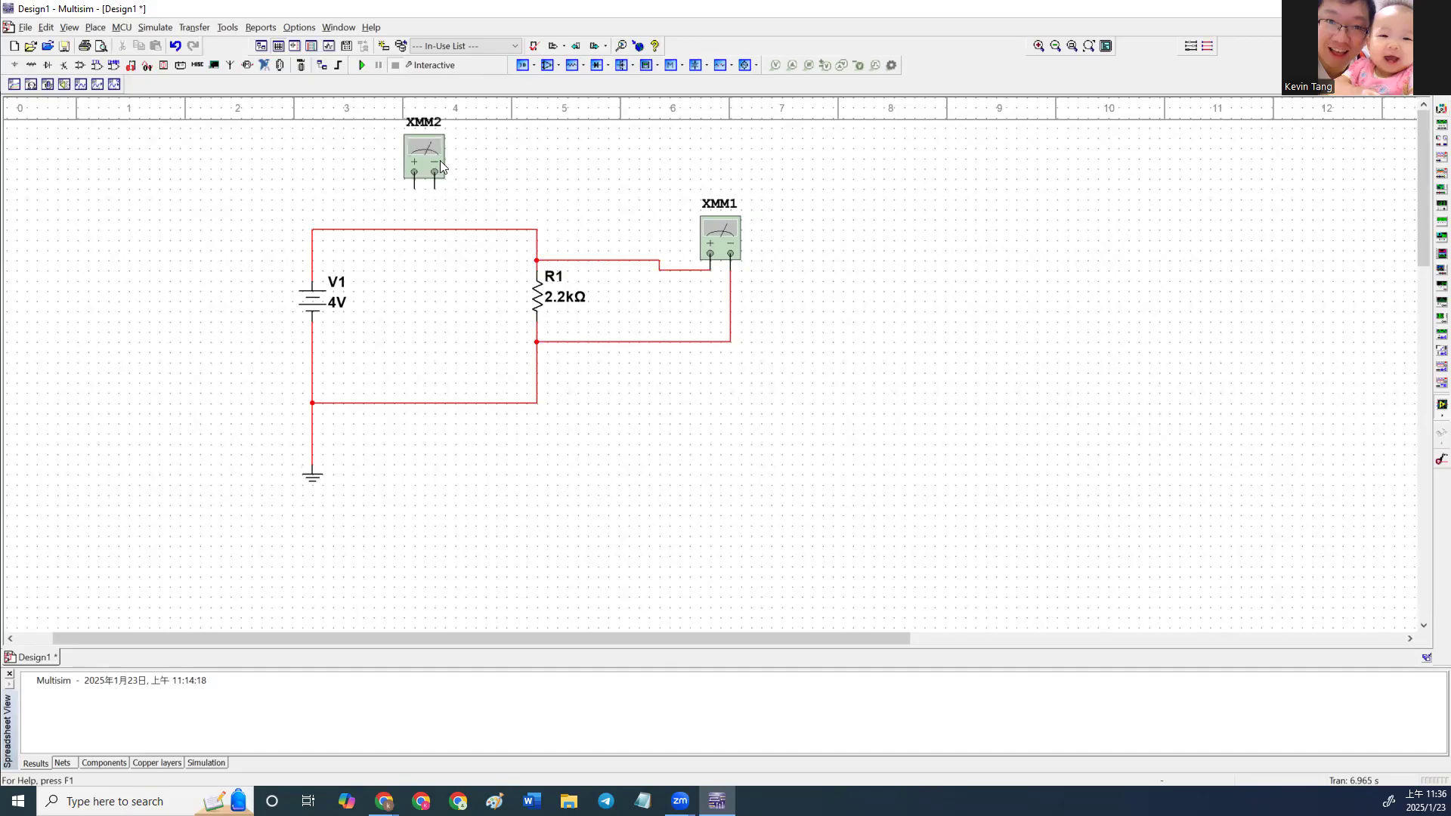
double_click(423, 154)
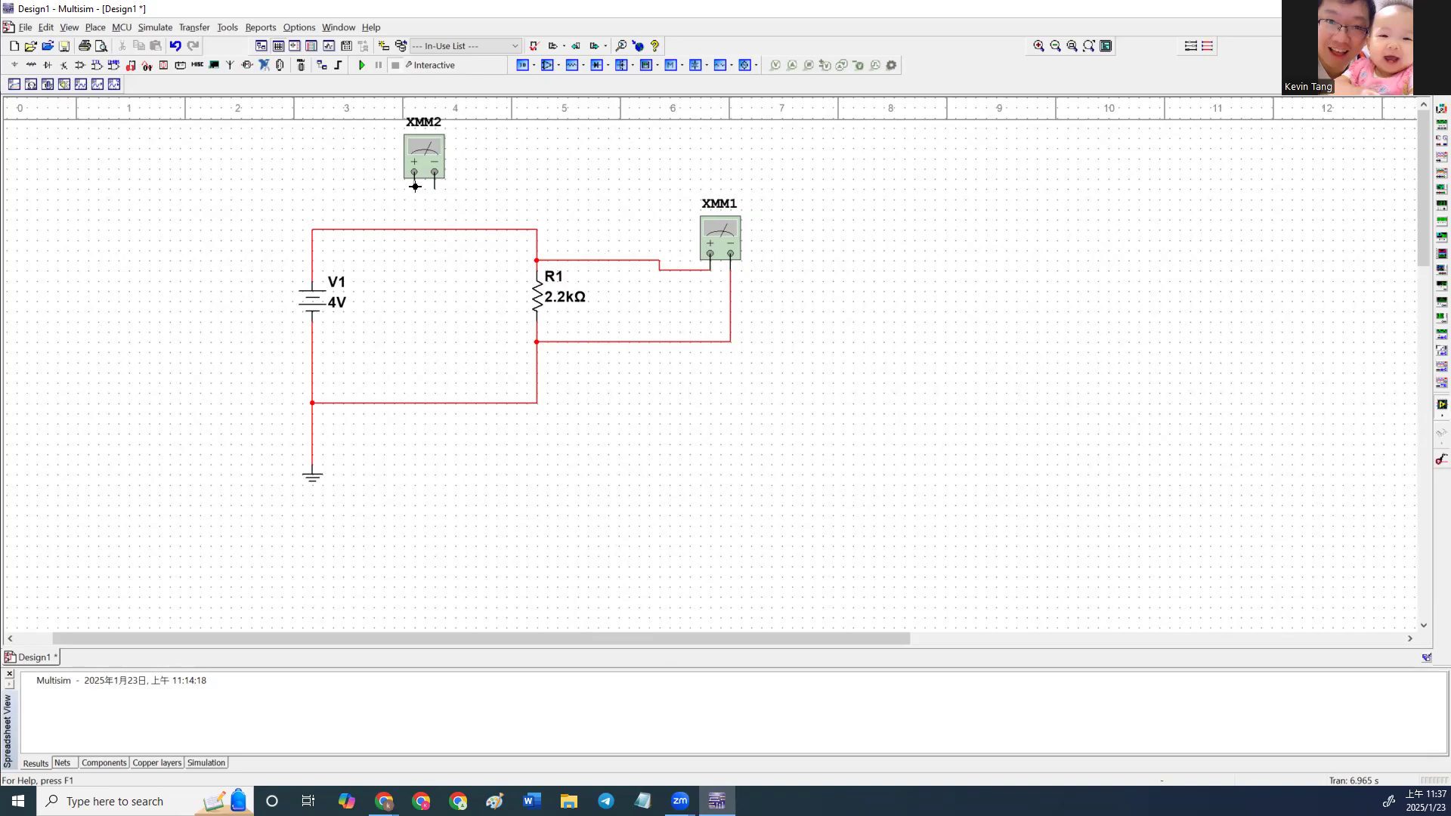
mouse_move(389, 197)
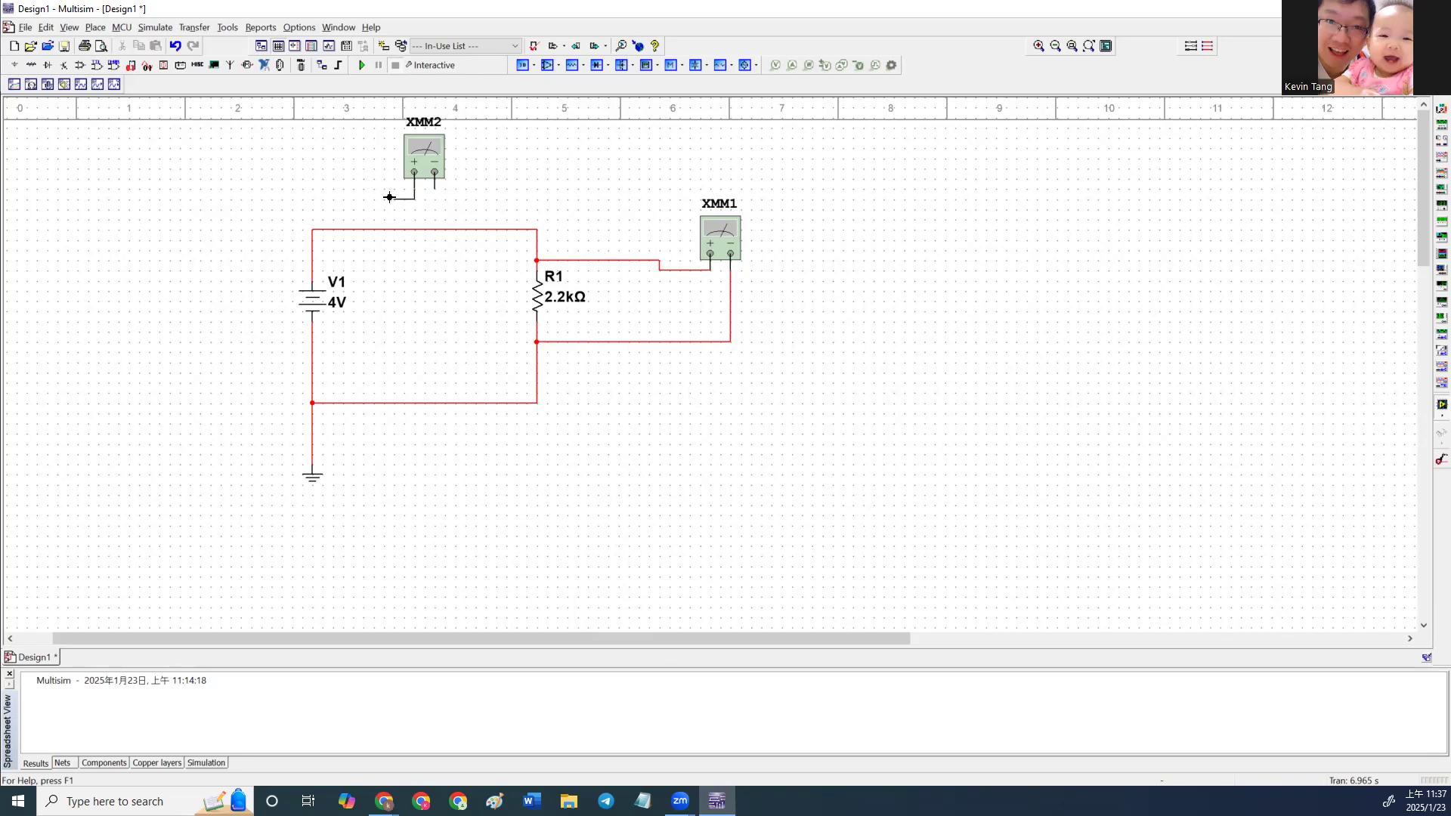
mouse_move(417, 206)
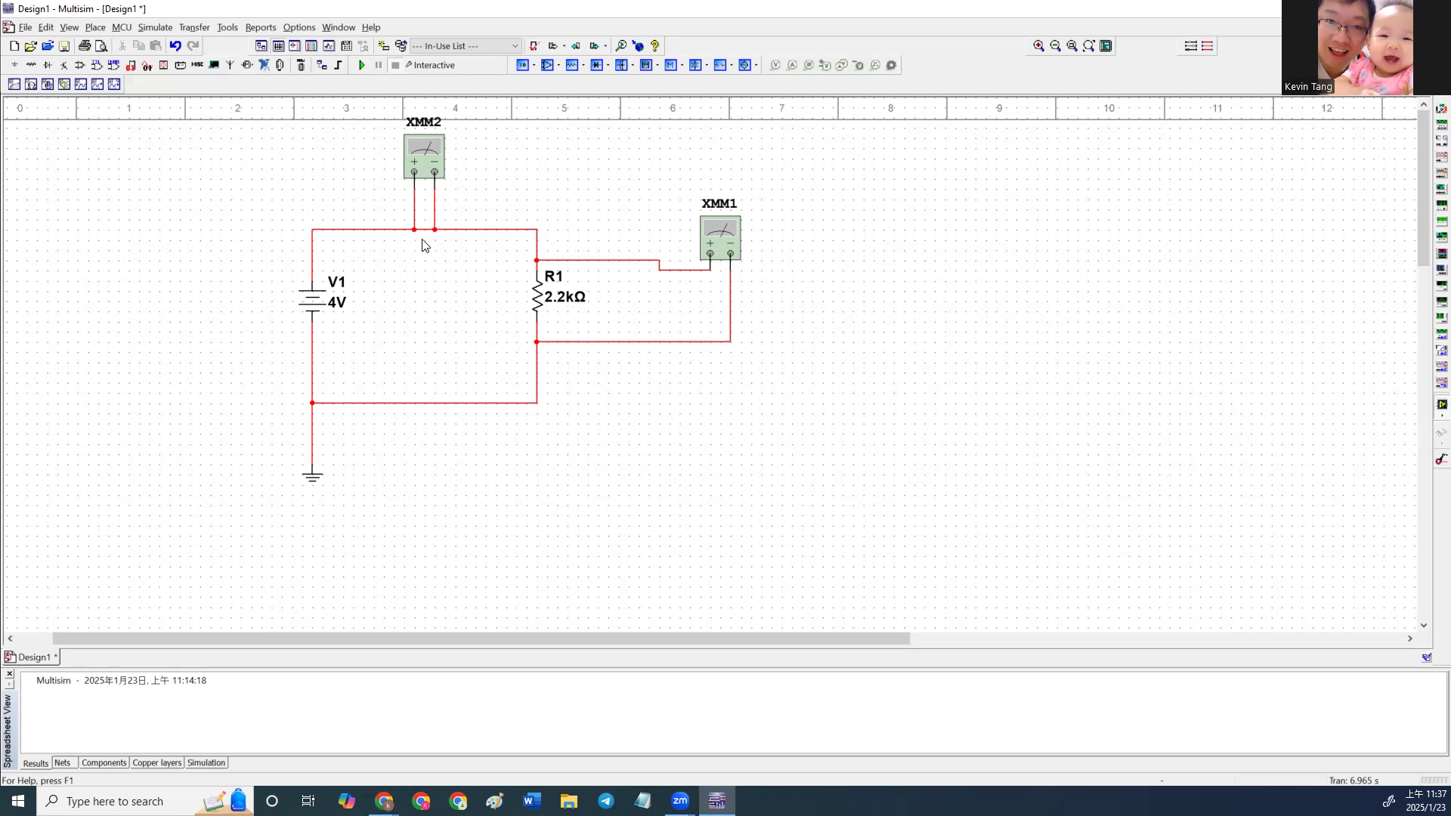
mouse_move(326, 236)
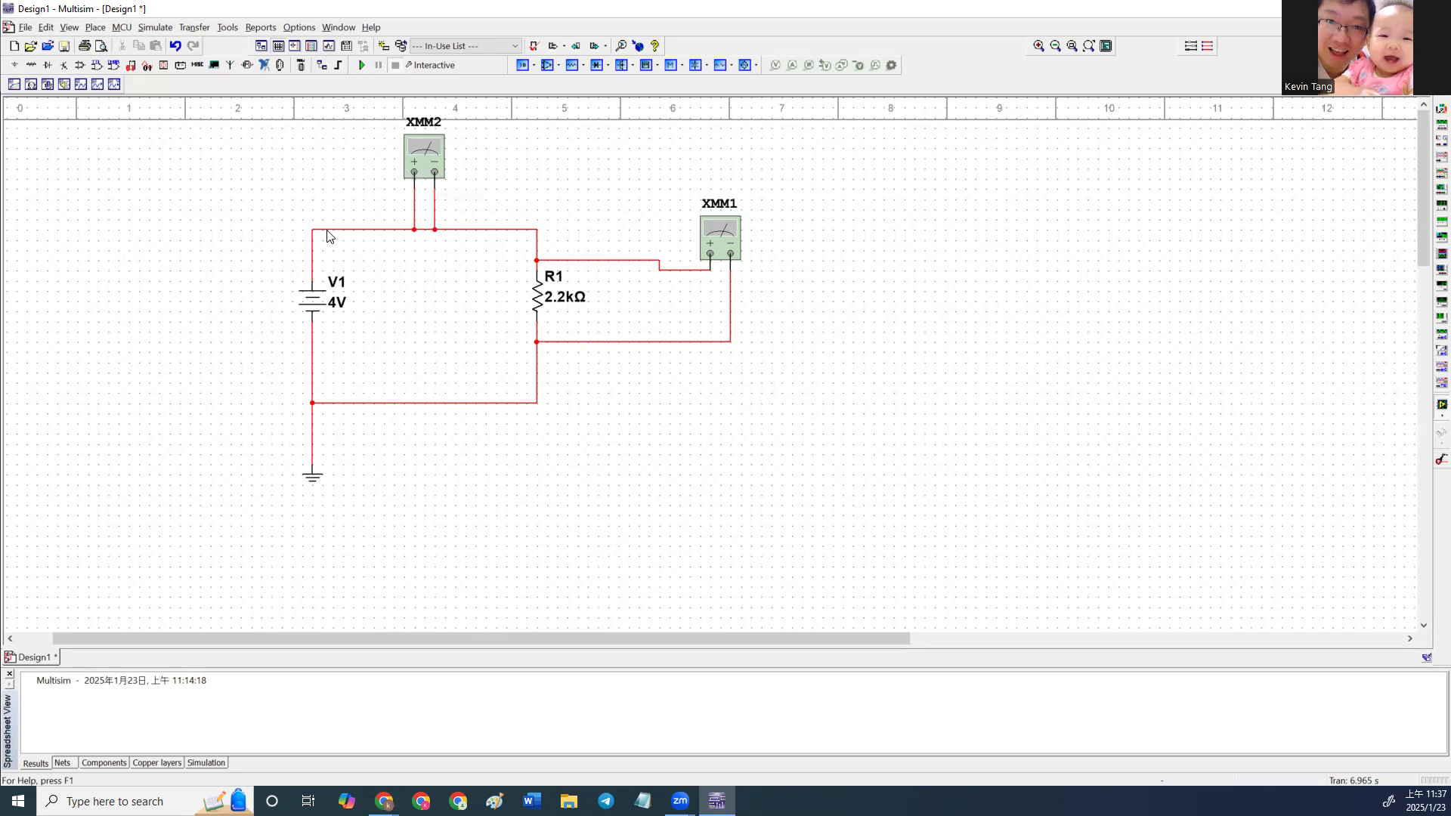
mouse_move(424, 234)
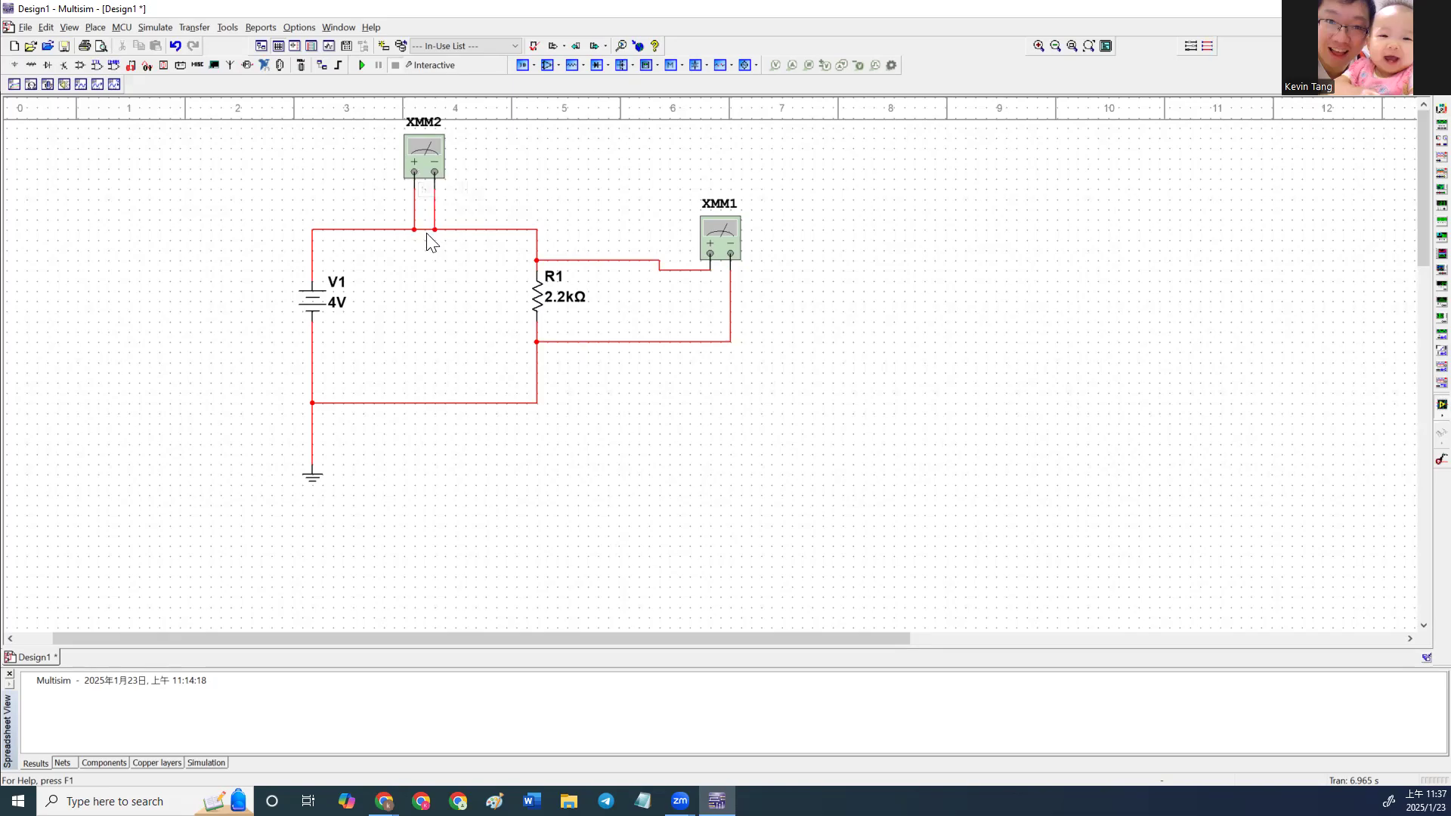
double_click(423, 157)
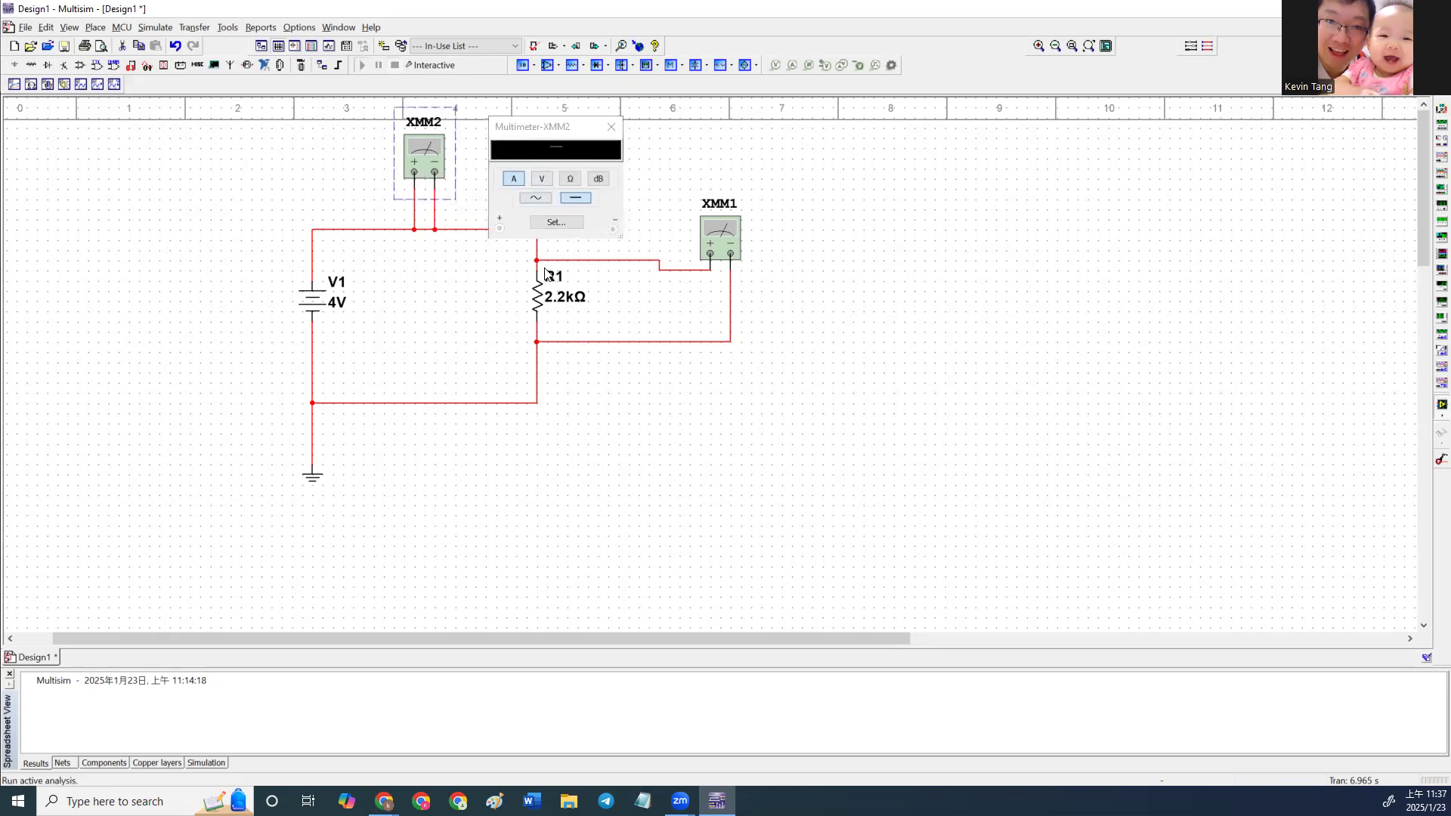
click(361, 65)
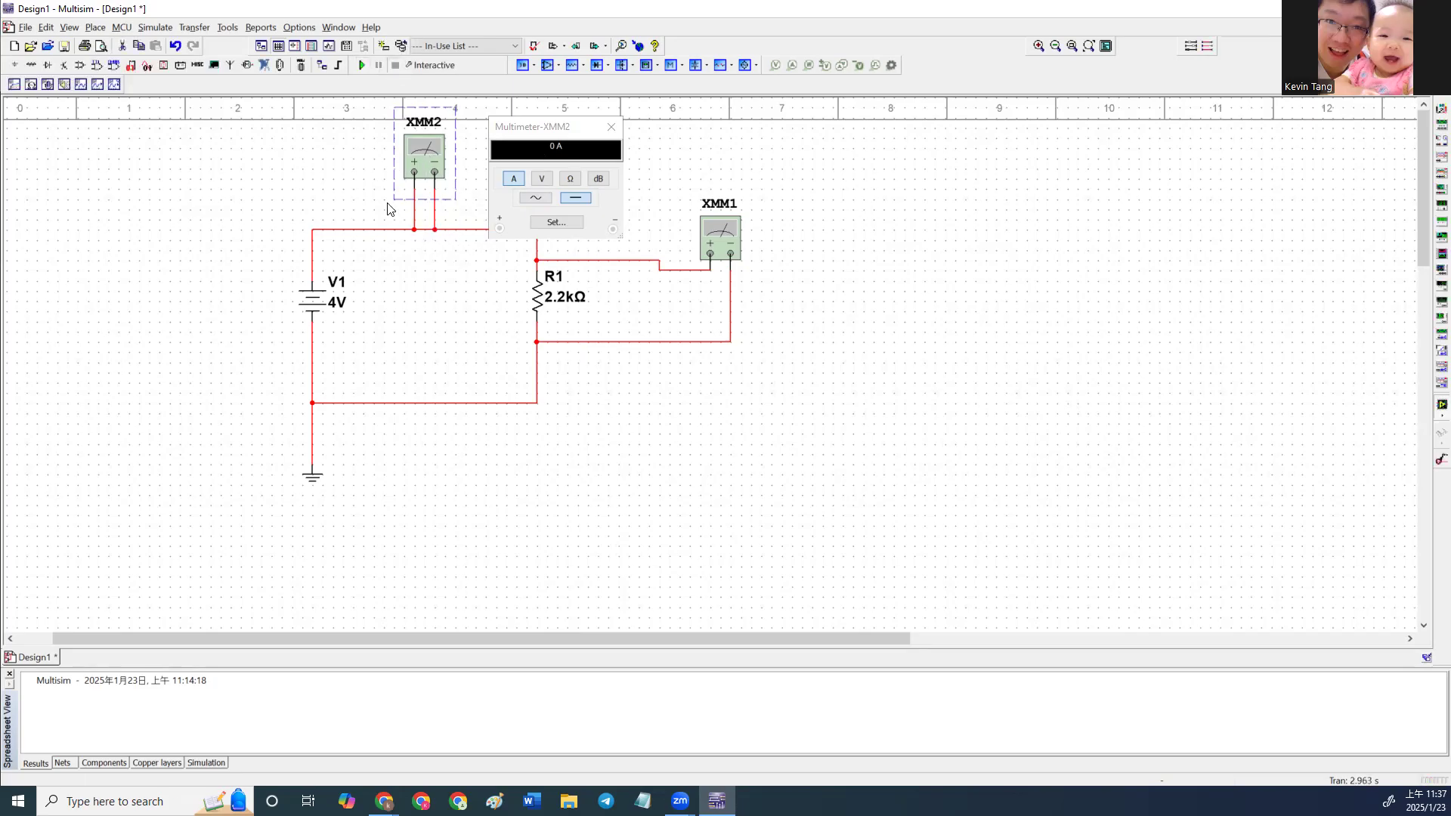
mouse_move(625, 189)
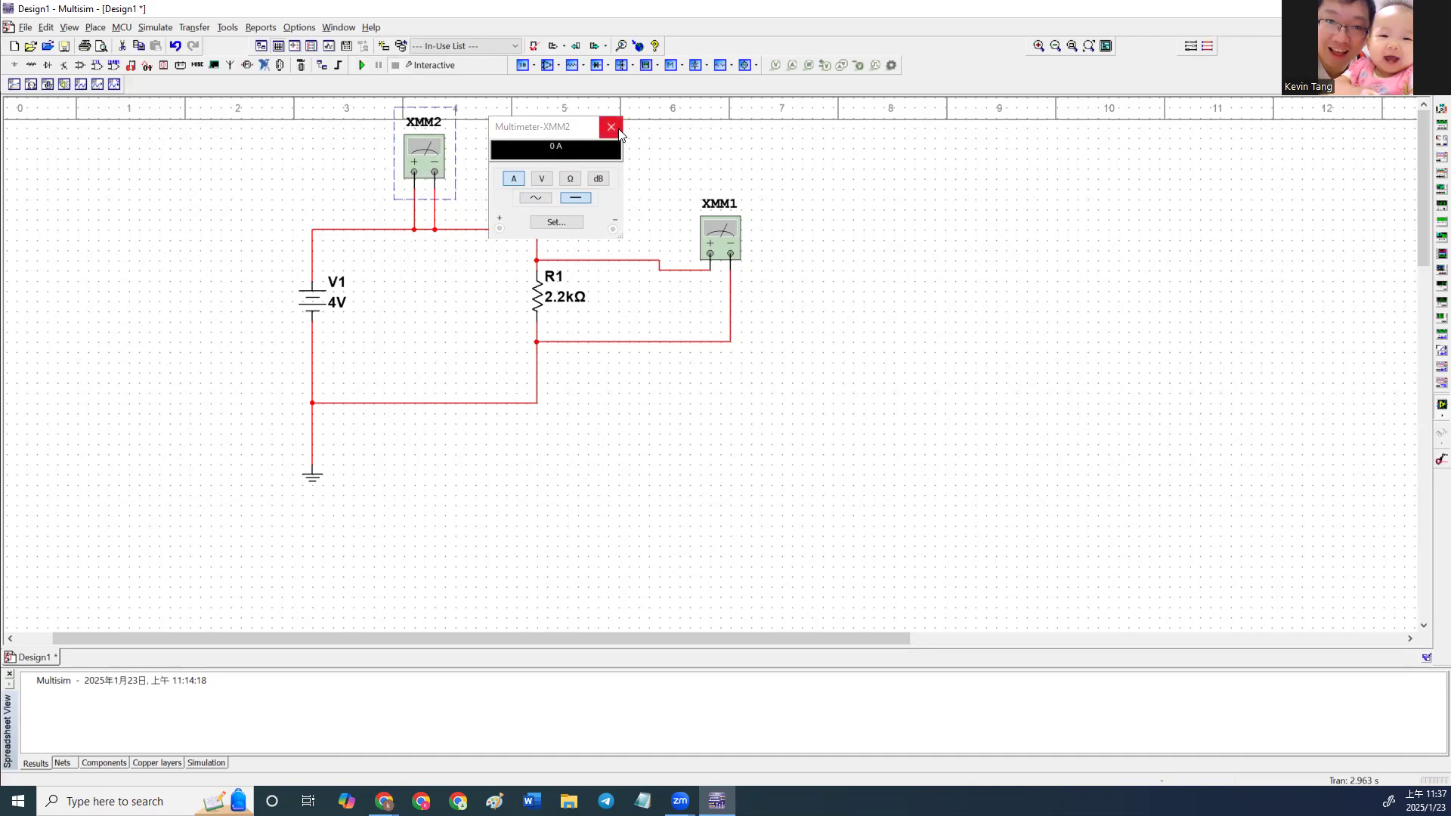
click(610, 127)
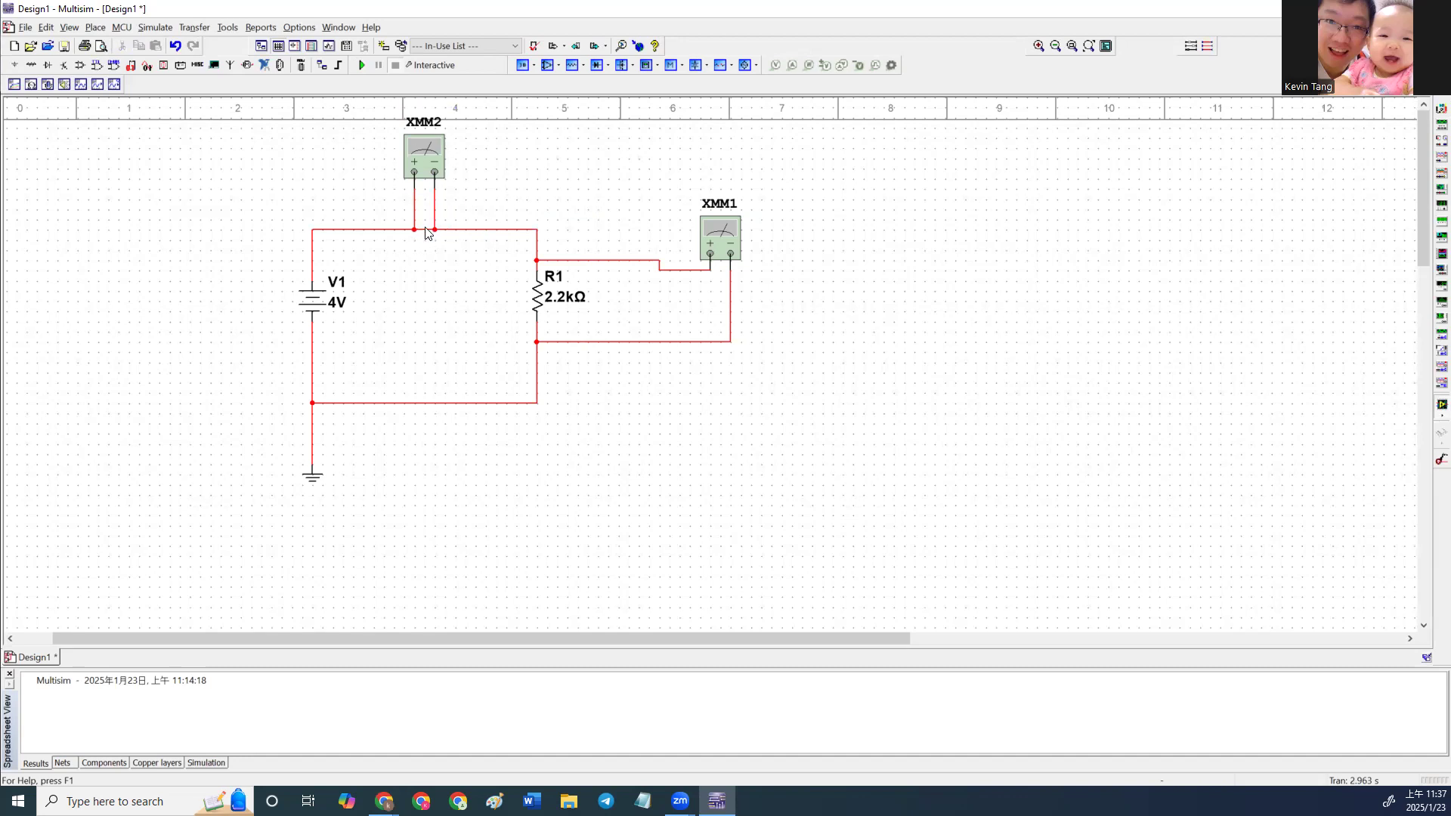
Remove the old meter wiring, wire XMM2's negative lead to R1, and open its readout.
click(421, 229)
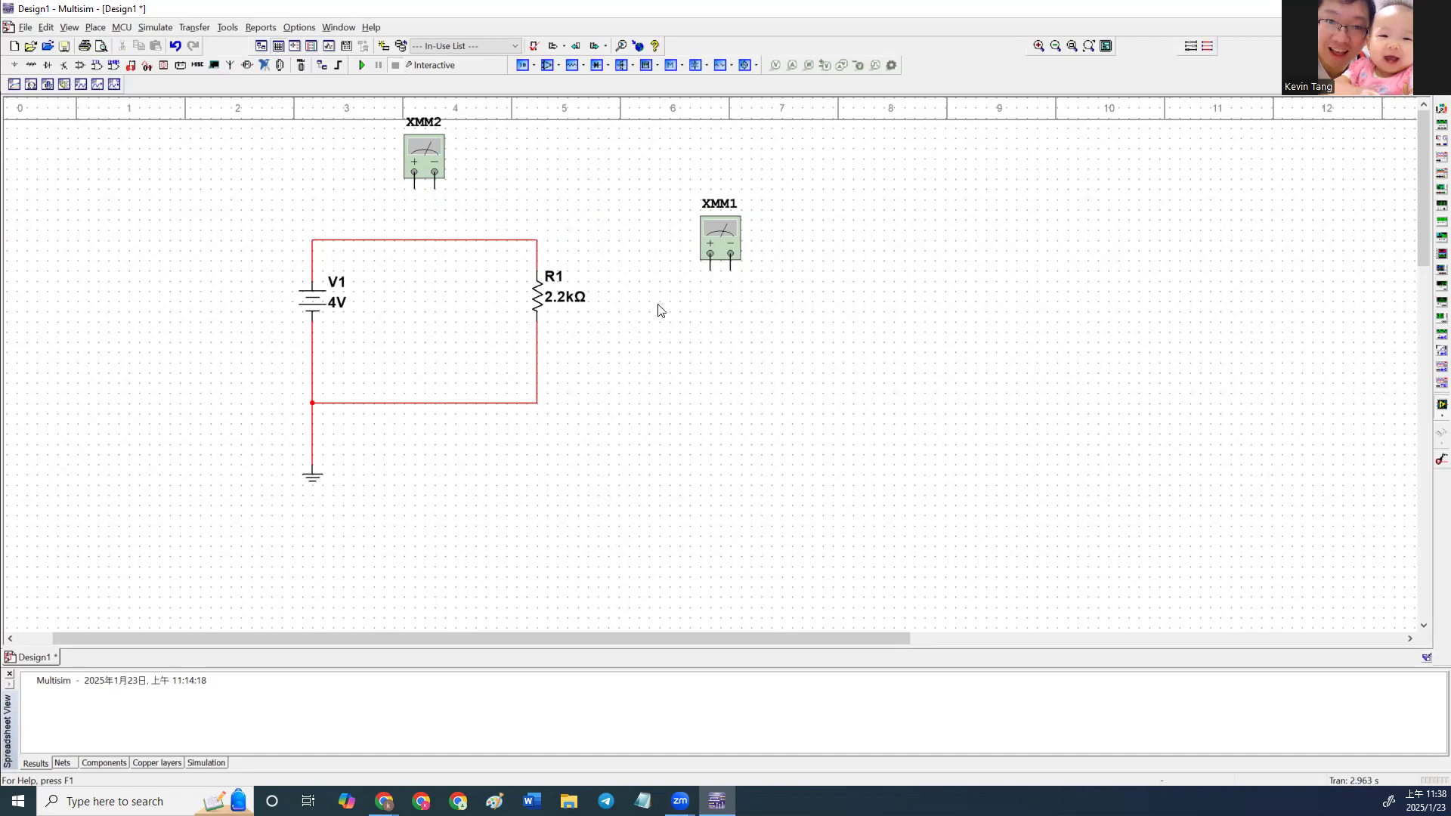
mouse_move(321, 243)
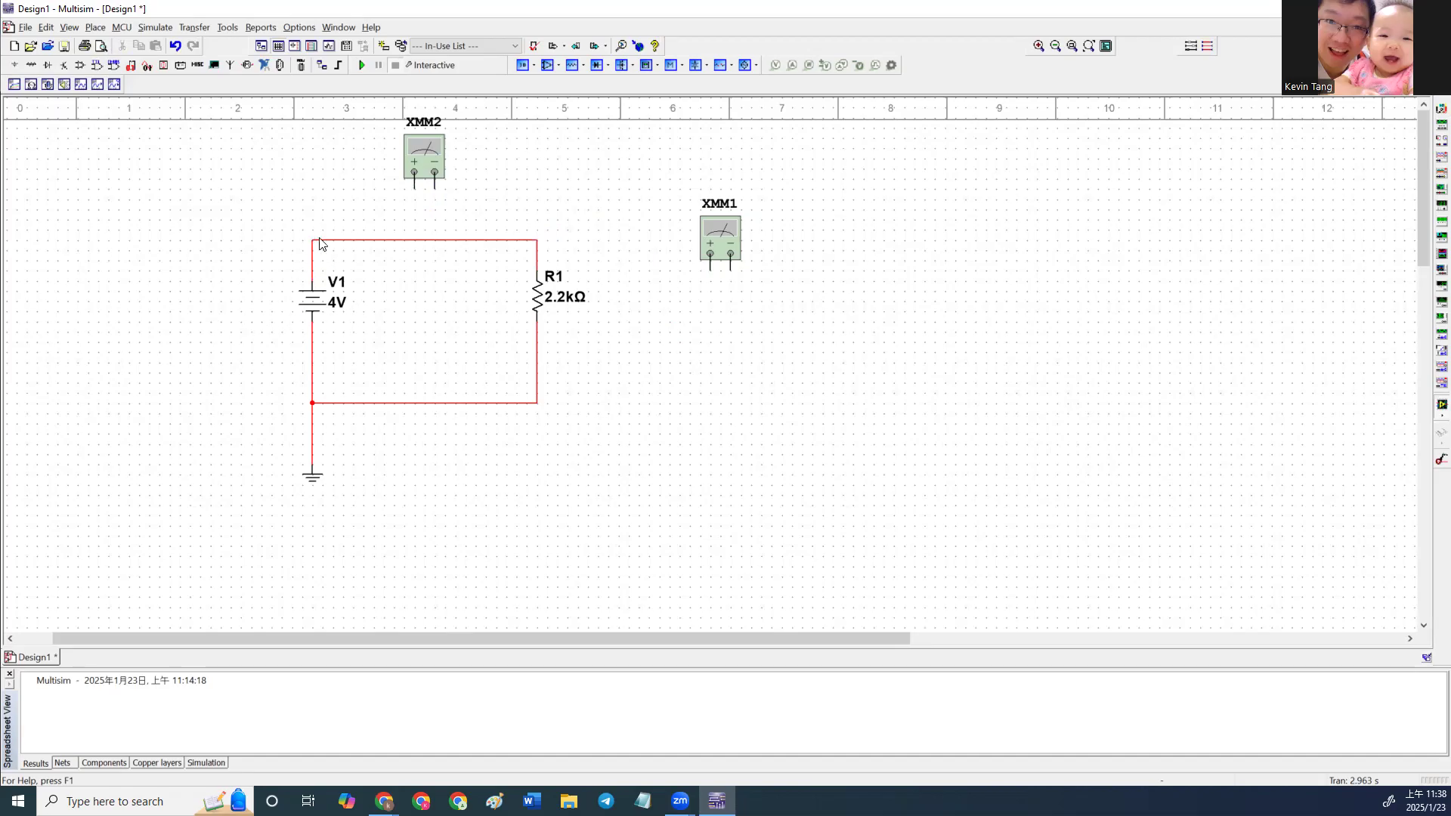
mouse_move(345, 239)
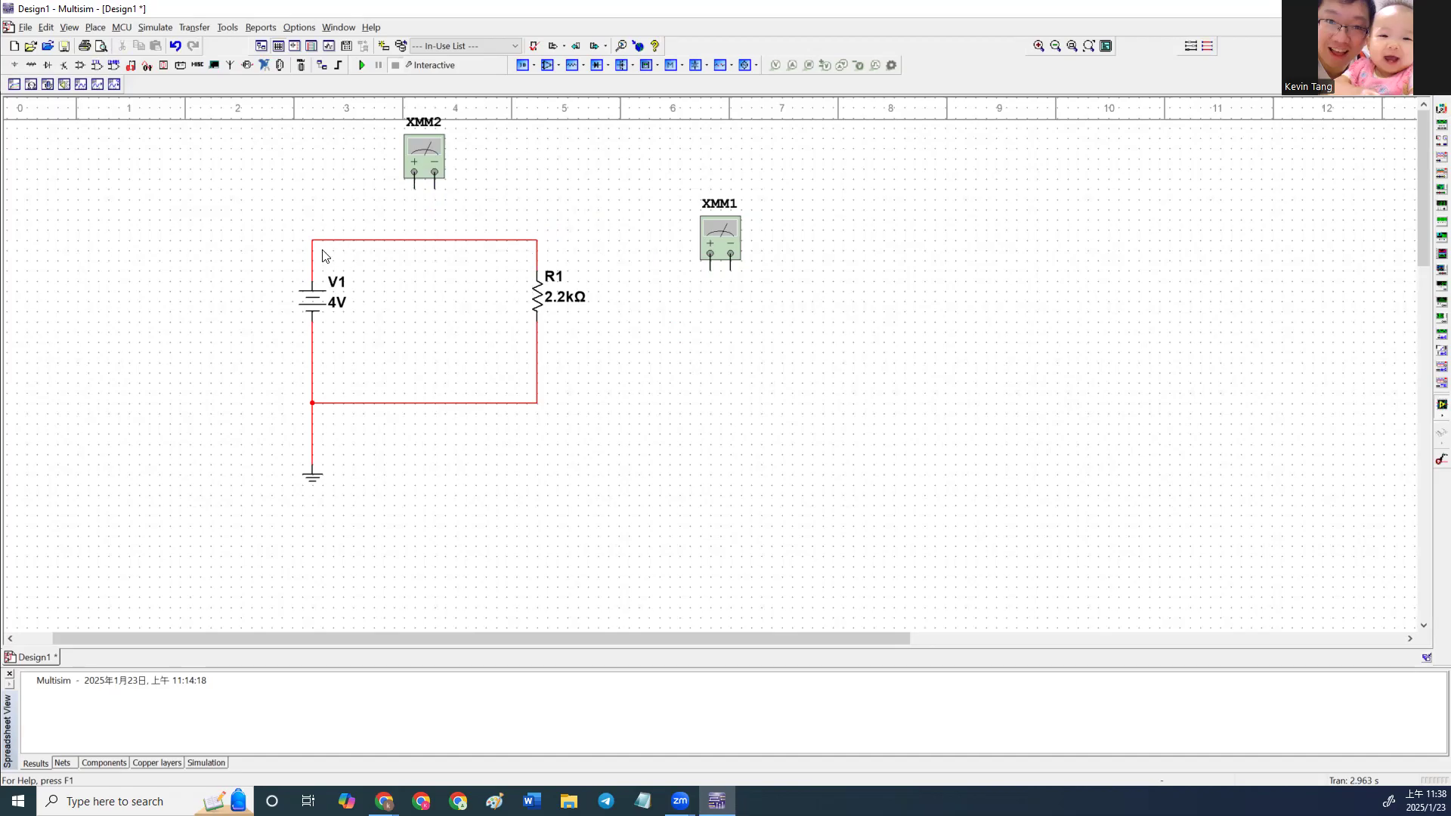
mouse_move(403, 148)
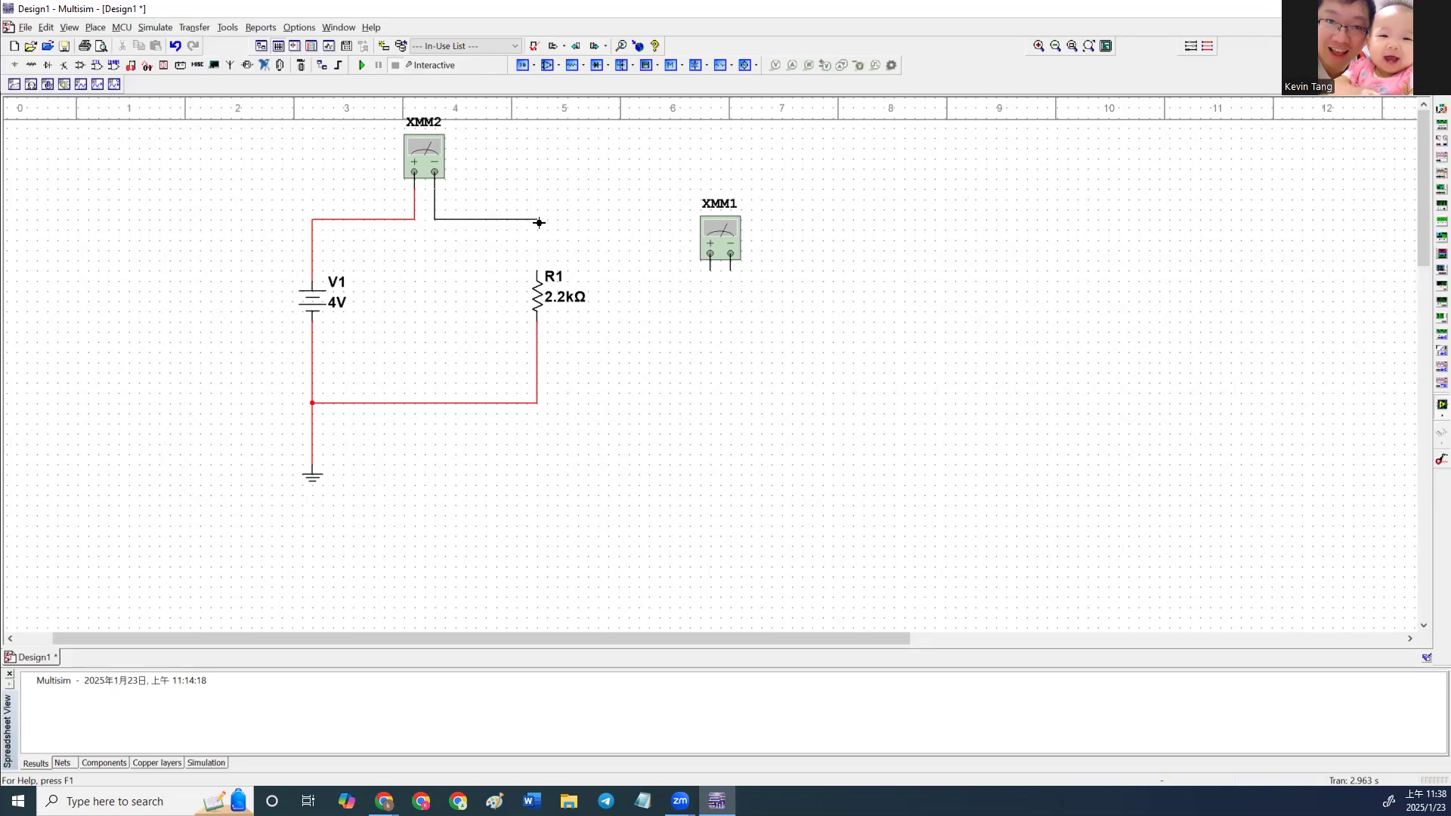
drag(538, 222, 537, 269)
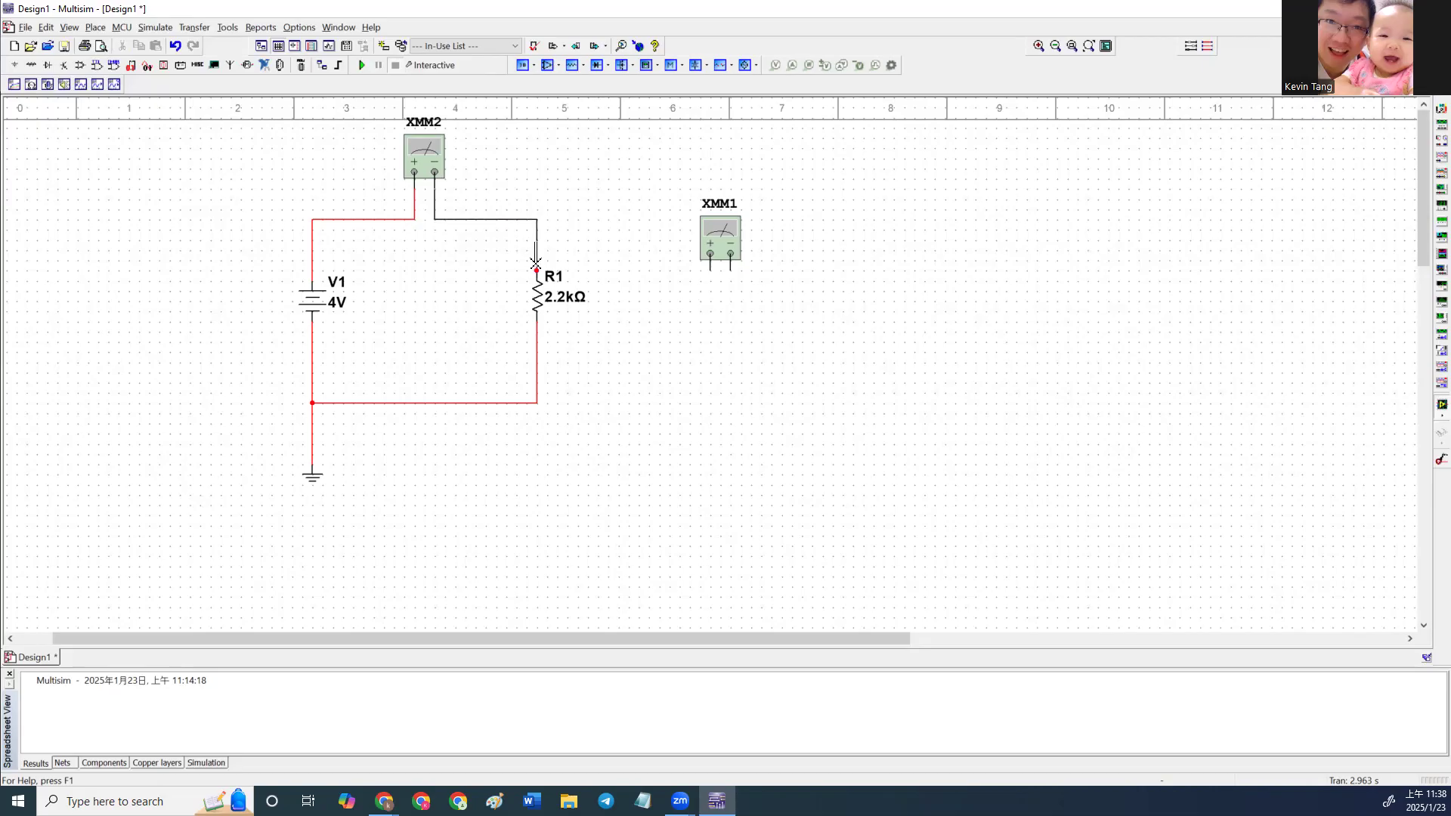
double_click(423, 156)
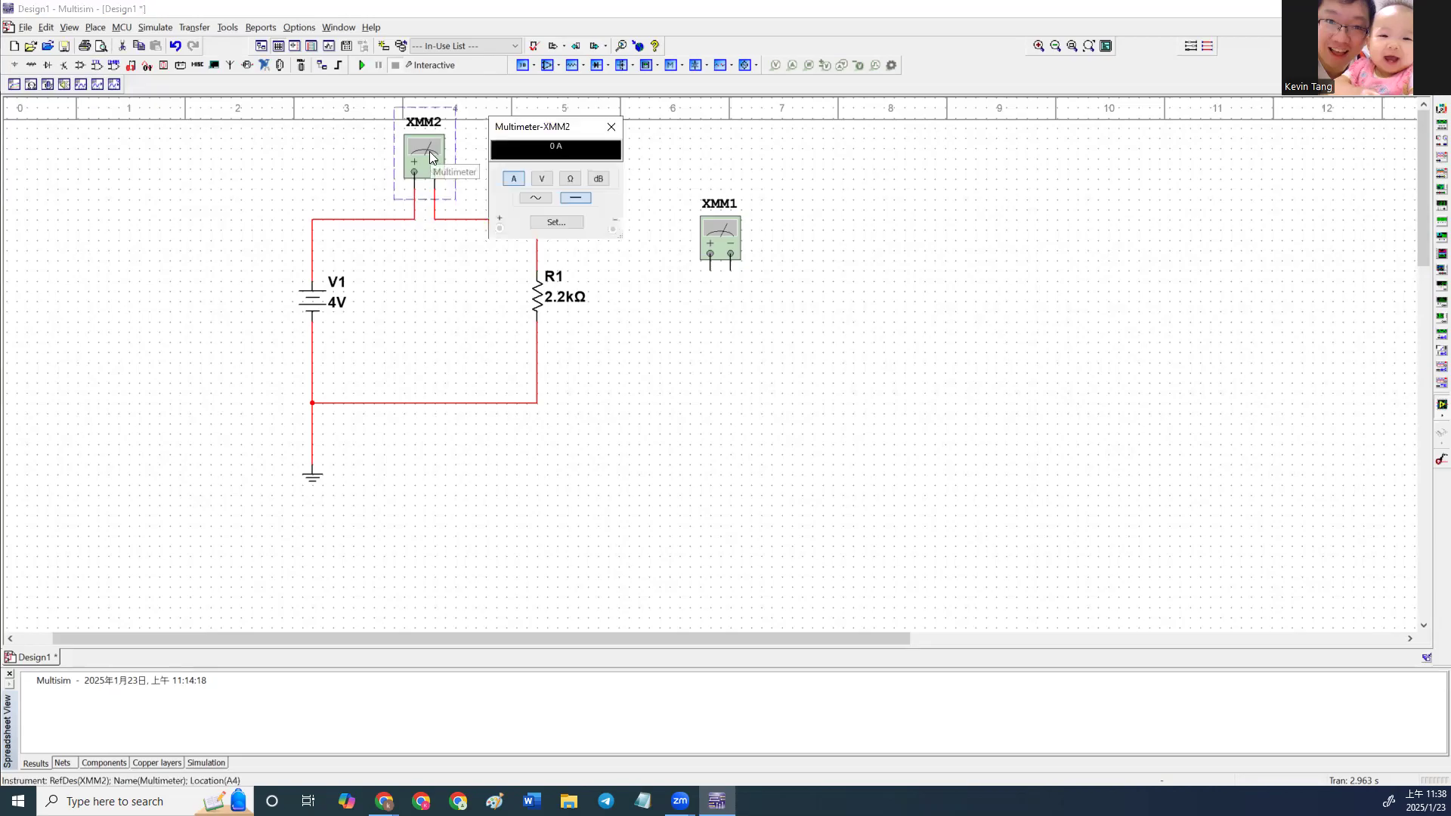
mouse_move(634, 161)
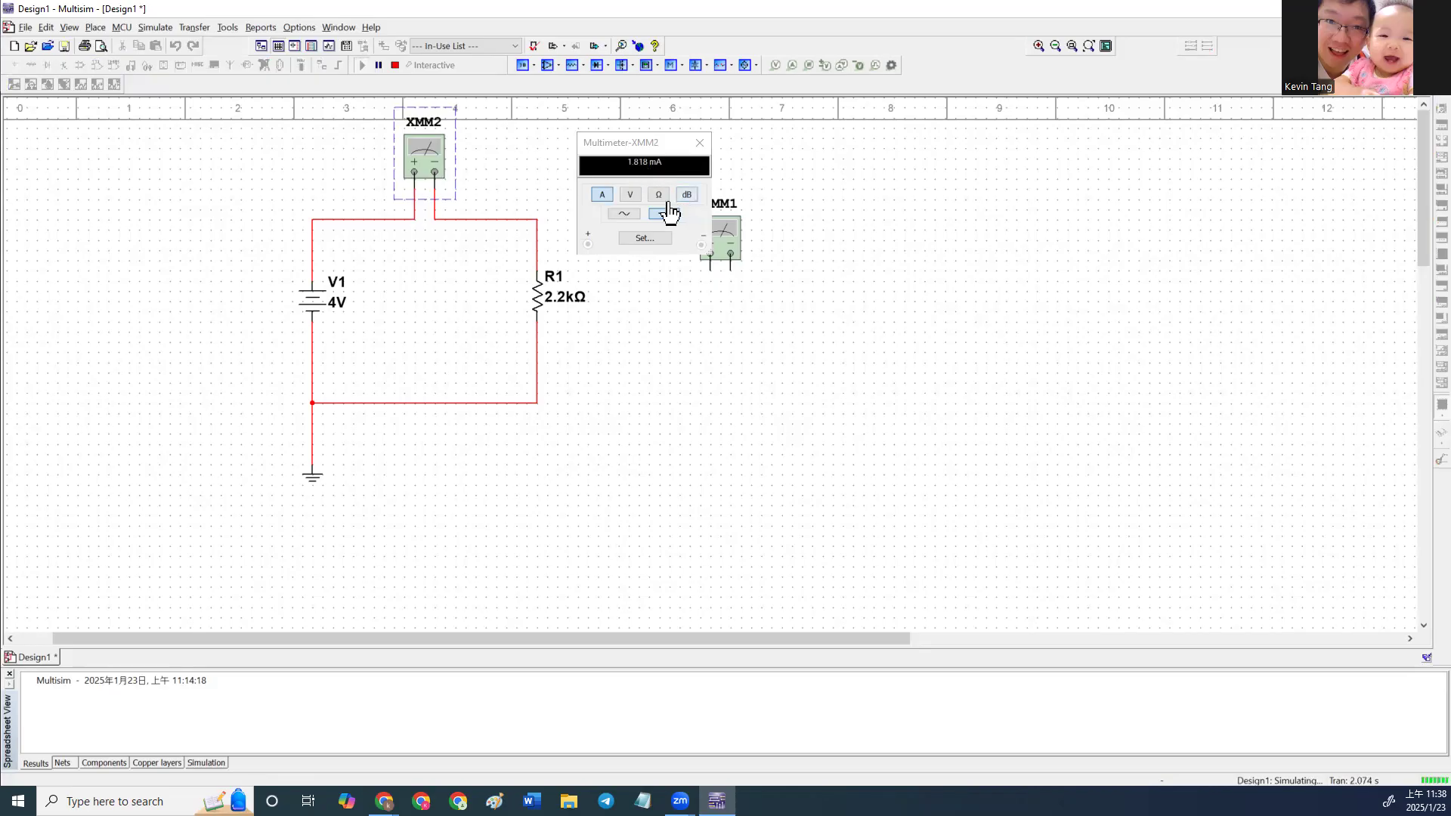
Bring up the Lab 2 PDF in Google Drive at Table 2.0.
click(664, 214)
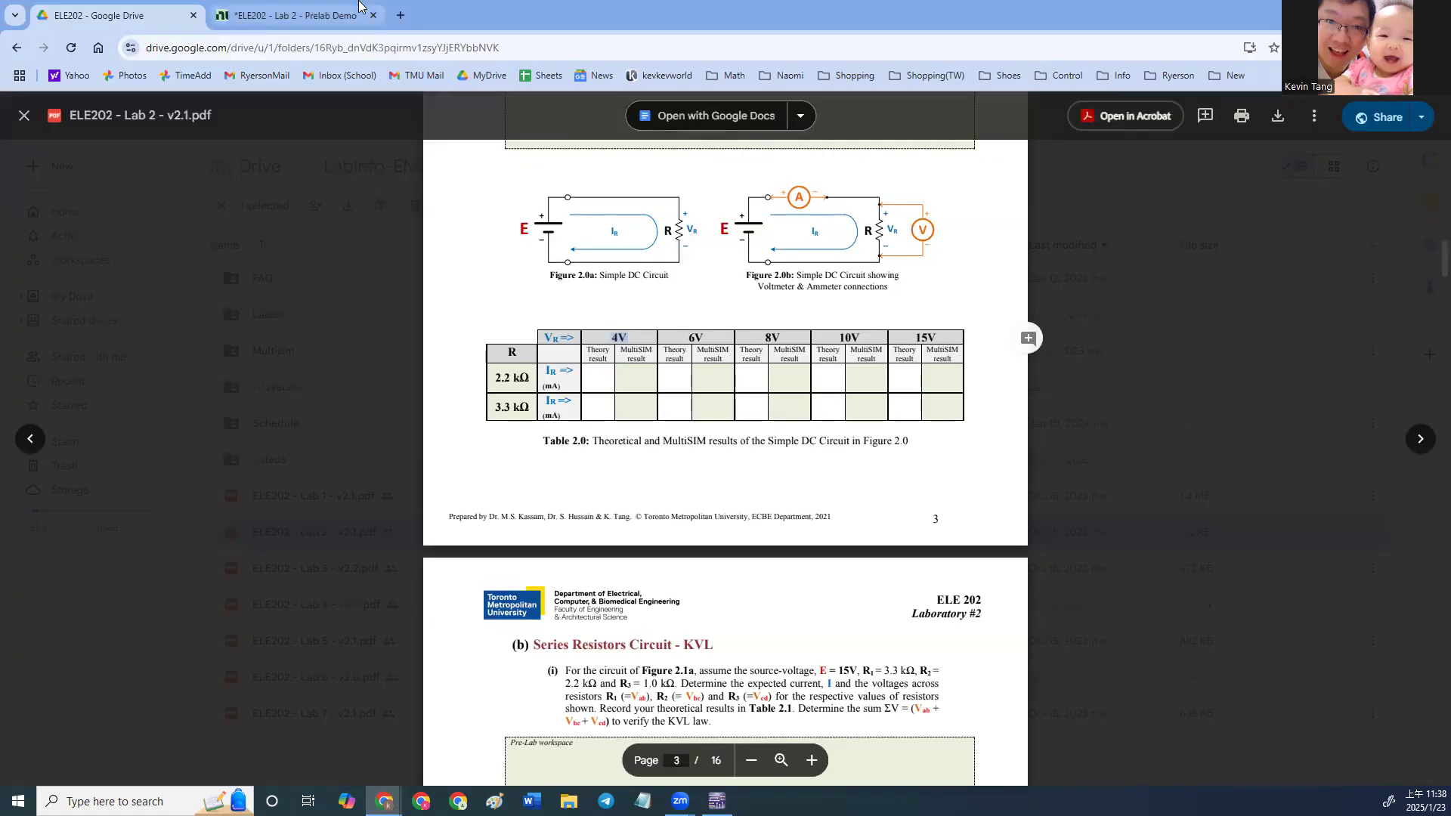
Switch to the 'ELE202 - Lab 2 - Prelab Demo' schematic in Multisim Live.
click(296, 16)
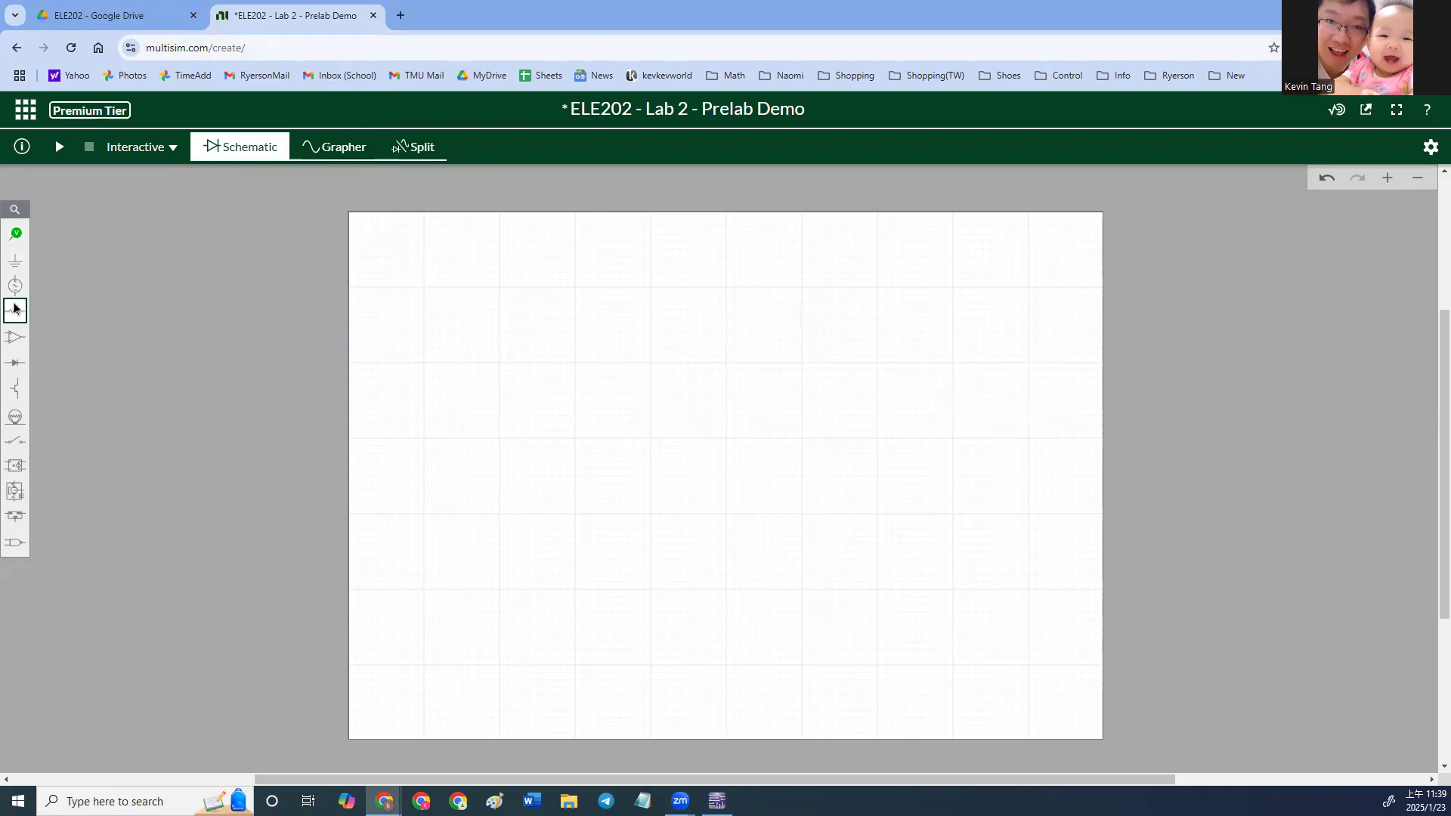
Place a 5 V source V1, 1 kΩ resistor R1 and ground, wiring V1's top to R1.
click(15, 285)
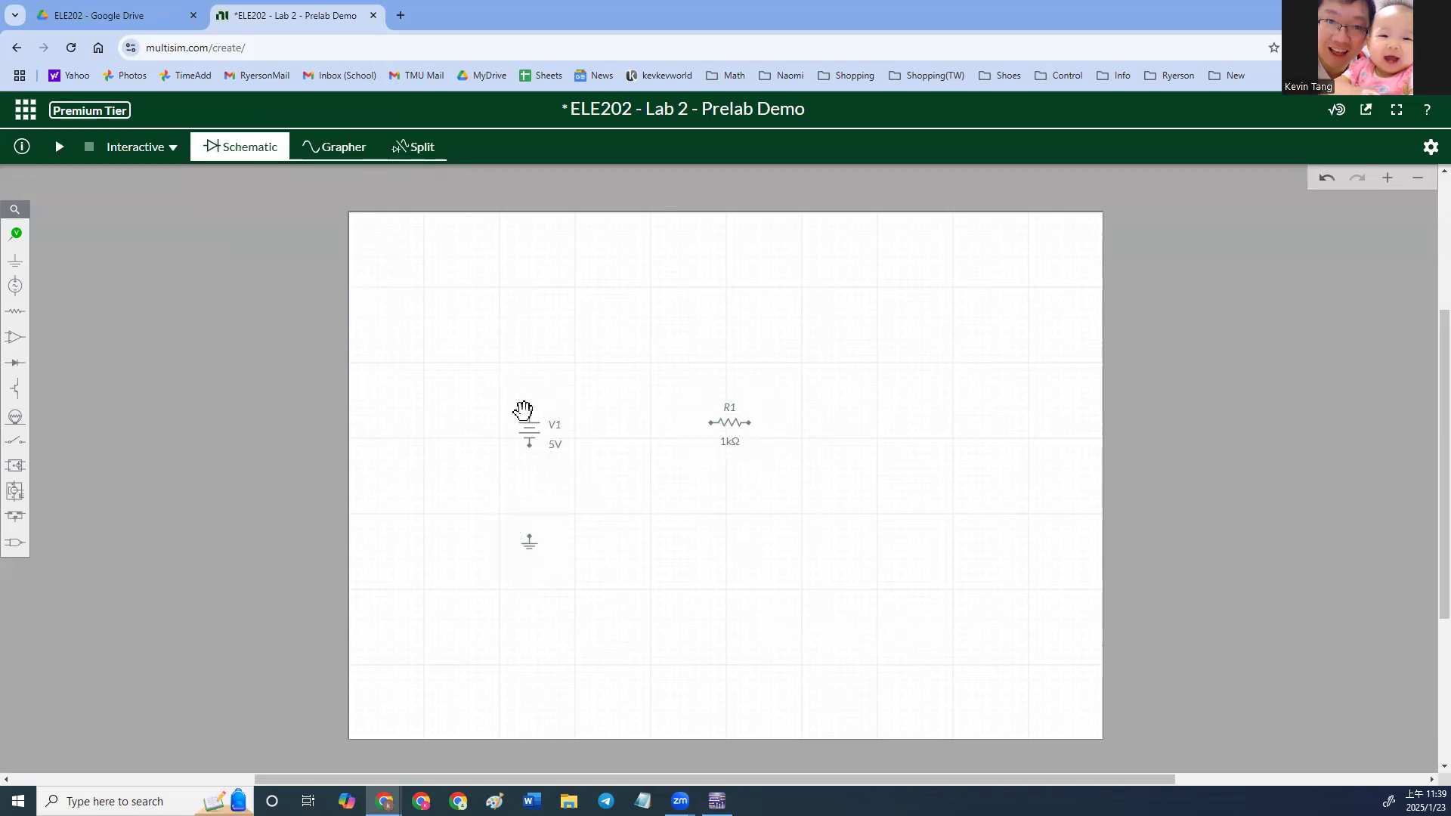
click(730, 423)
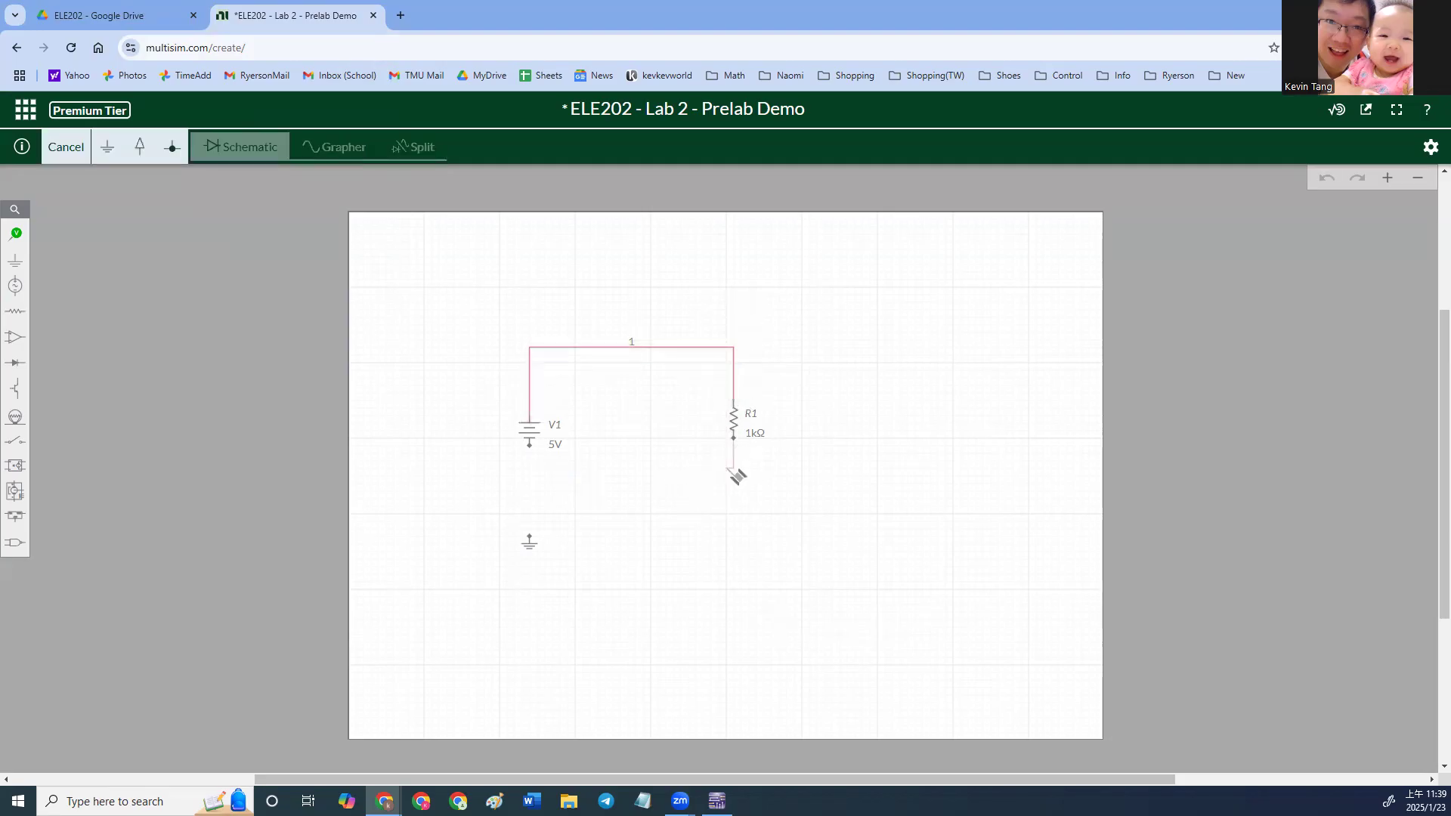
Wire R1's lower terminal back to V1's lower terminal to close the loop.
drag(734, 472, 535, 472)
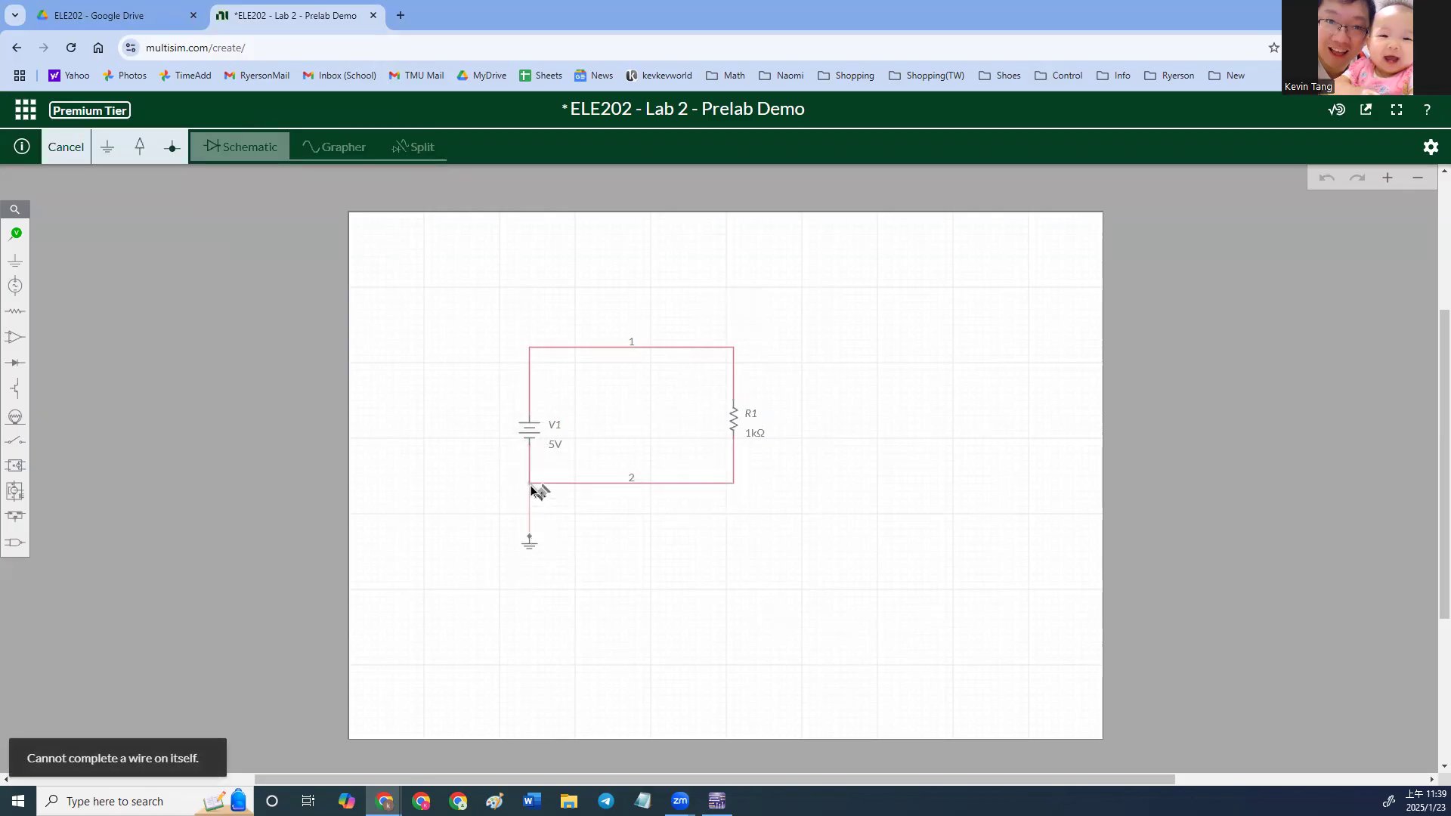
click(528, 429)
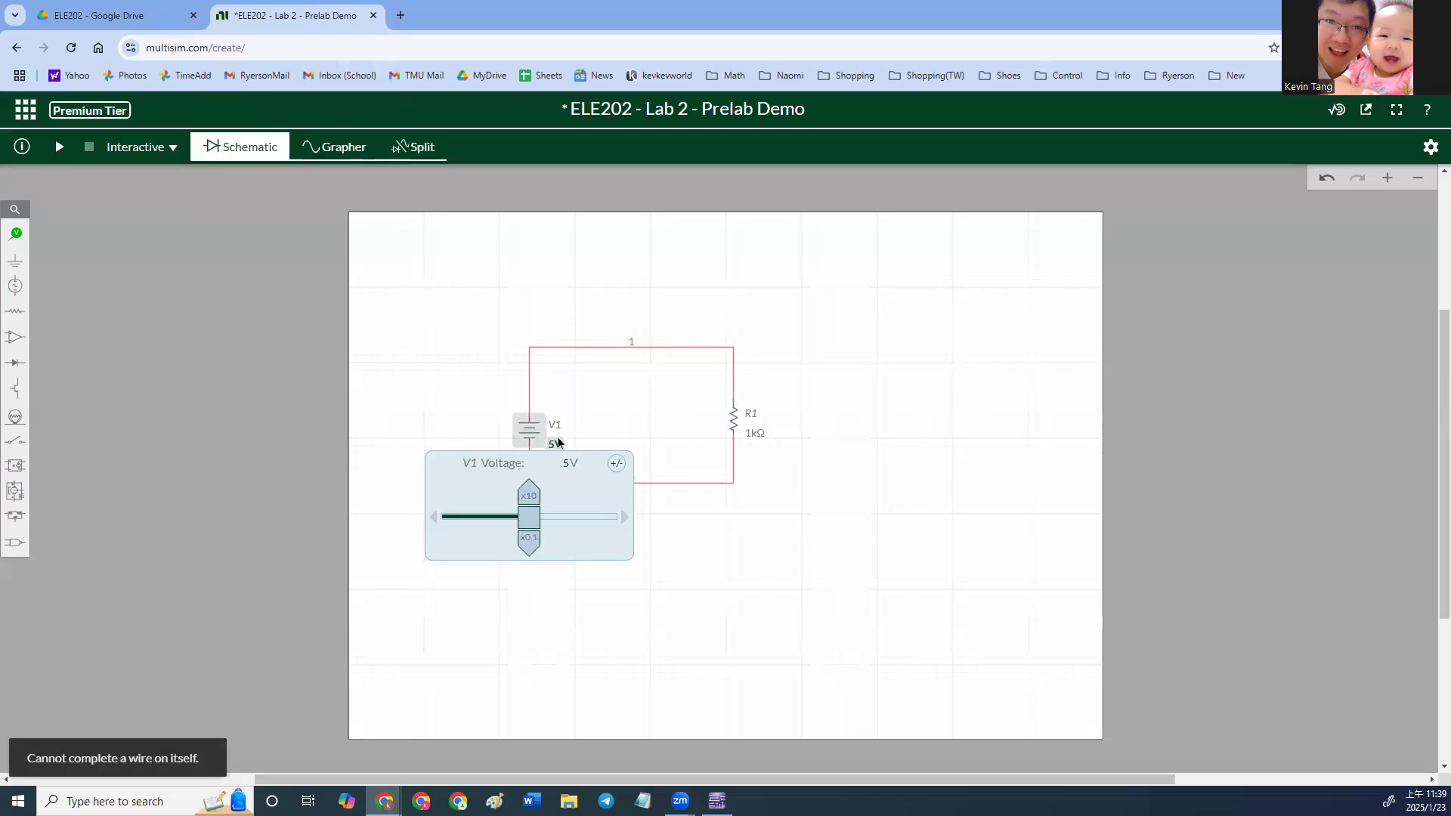
Change V1's voltage to 4 V and R1's resistance to 2.2 kΩ.
click(556, 462)
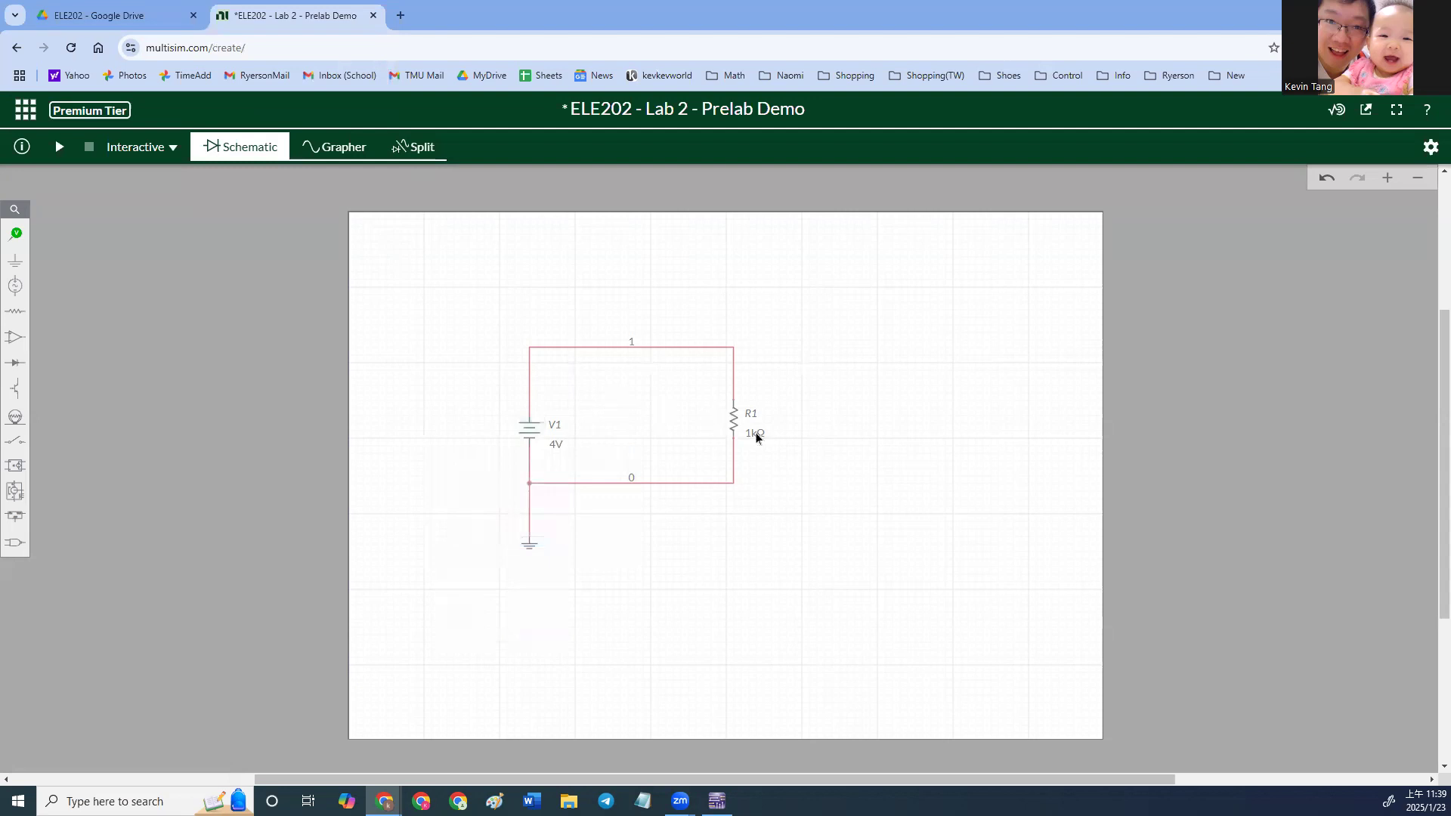
click(753, 433)
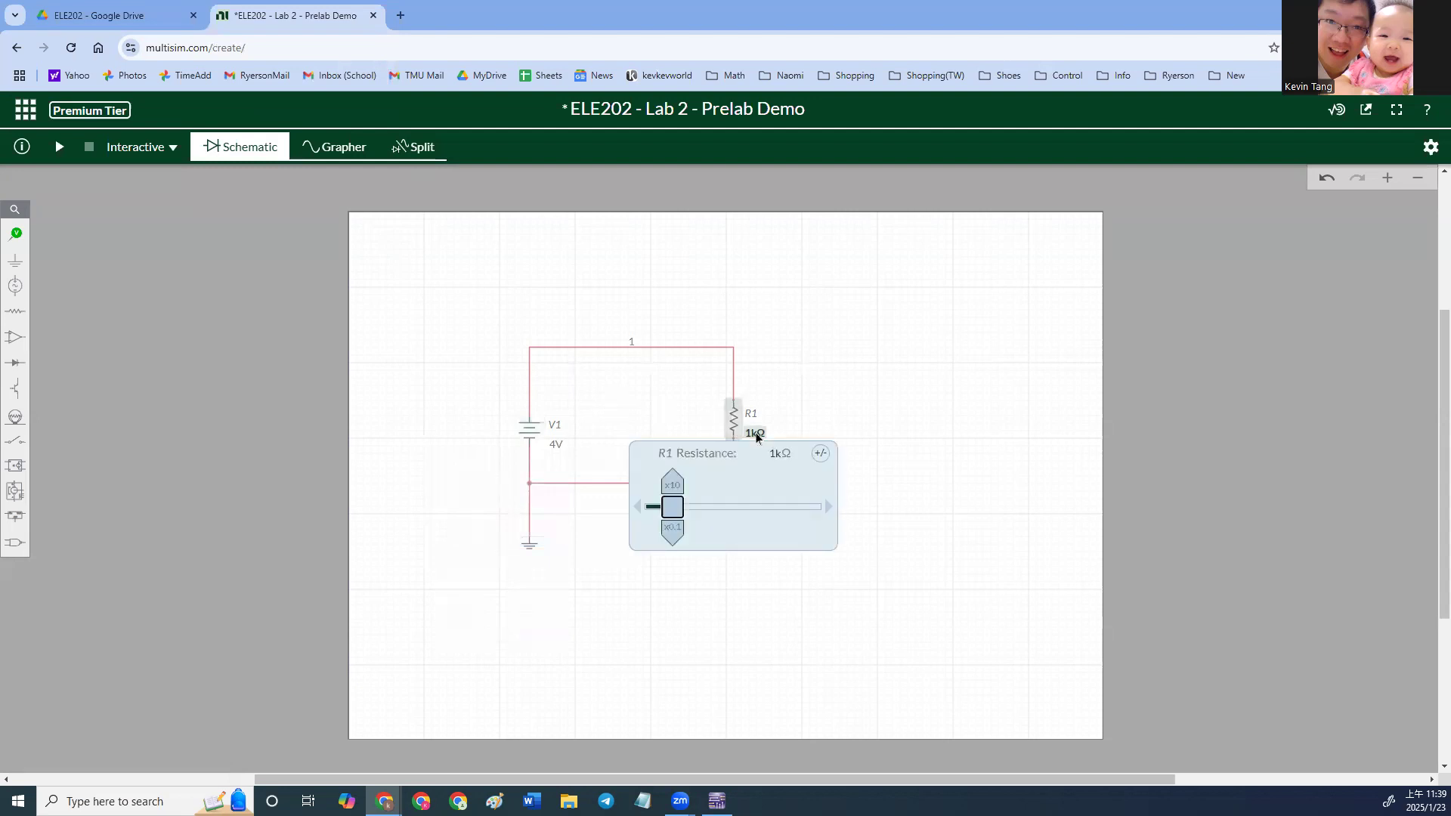
click(766, 453)
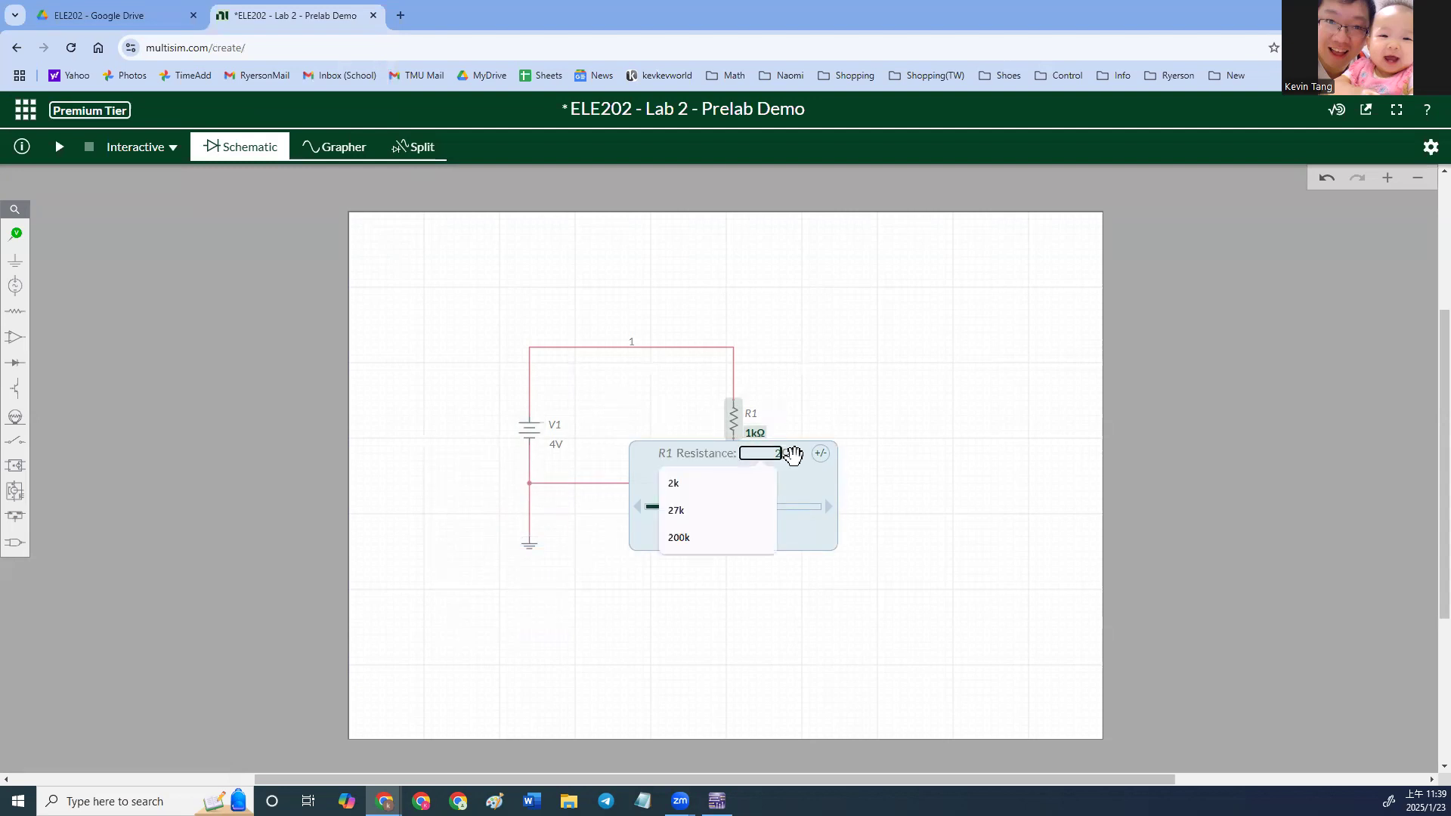
click(672, 482)
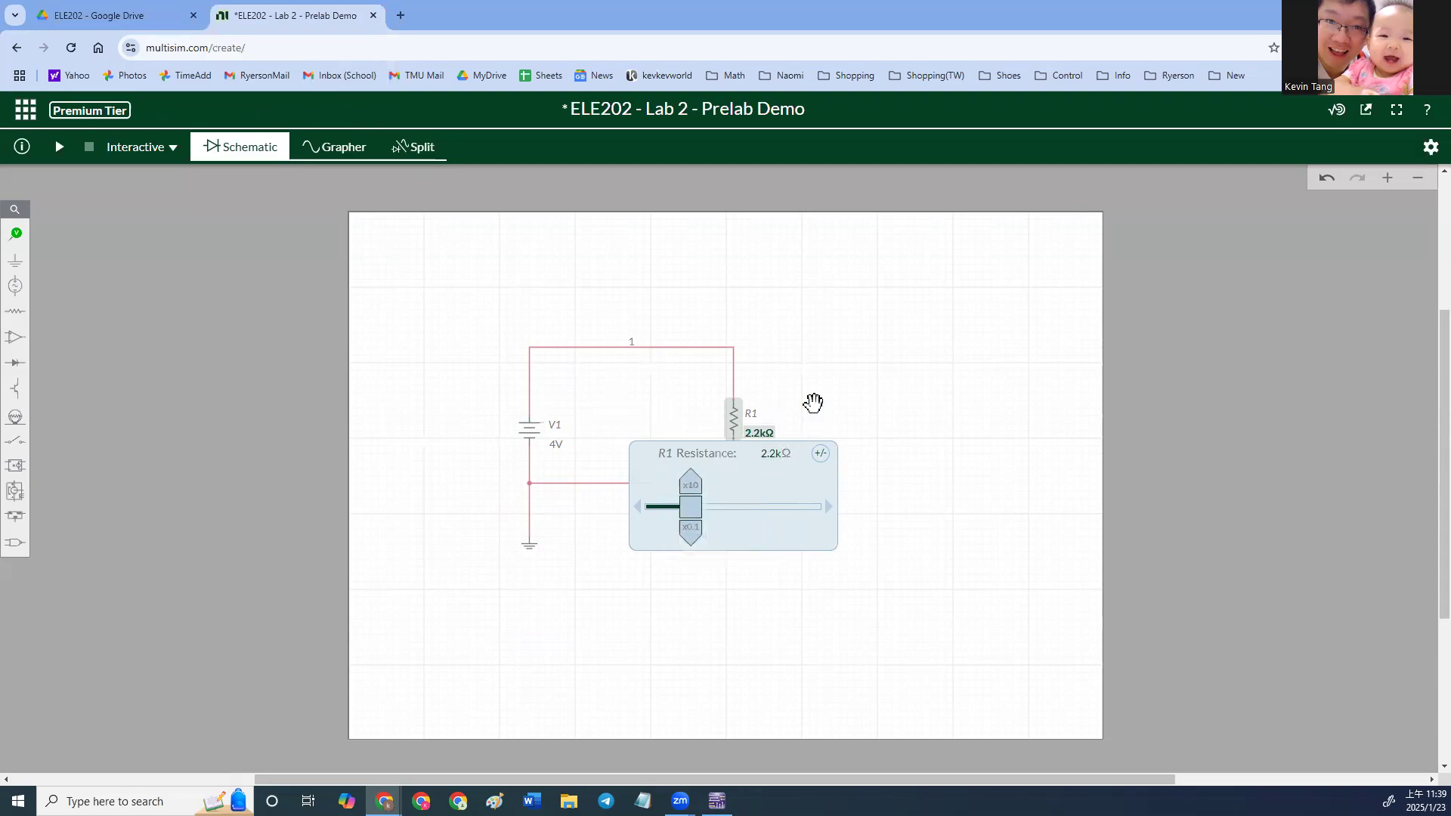
click(106, 231)
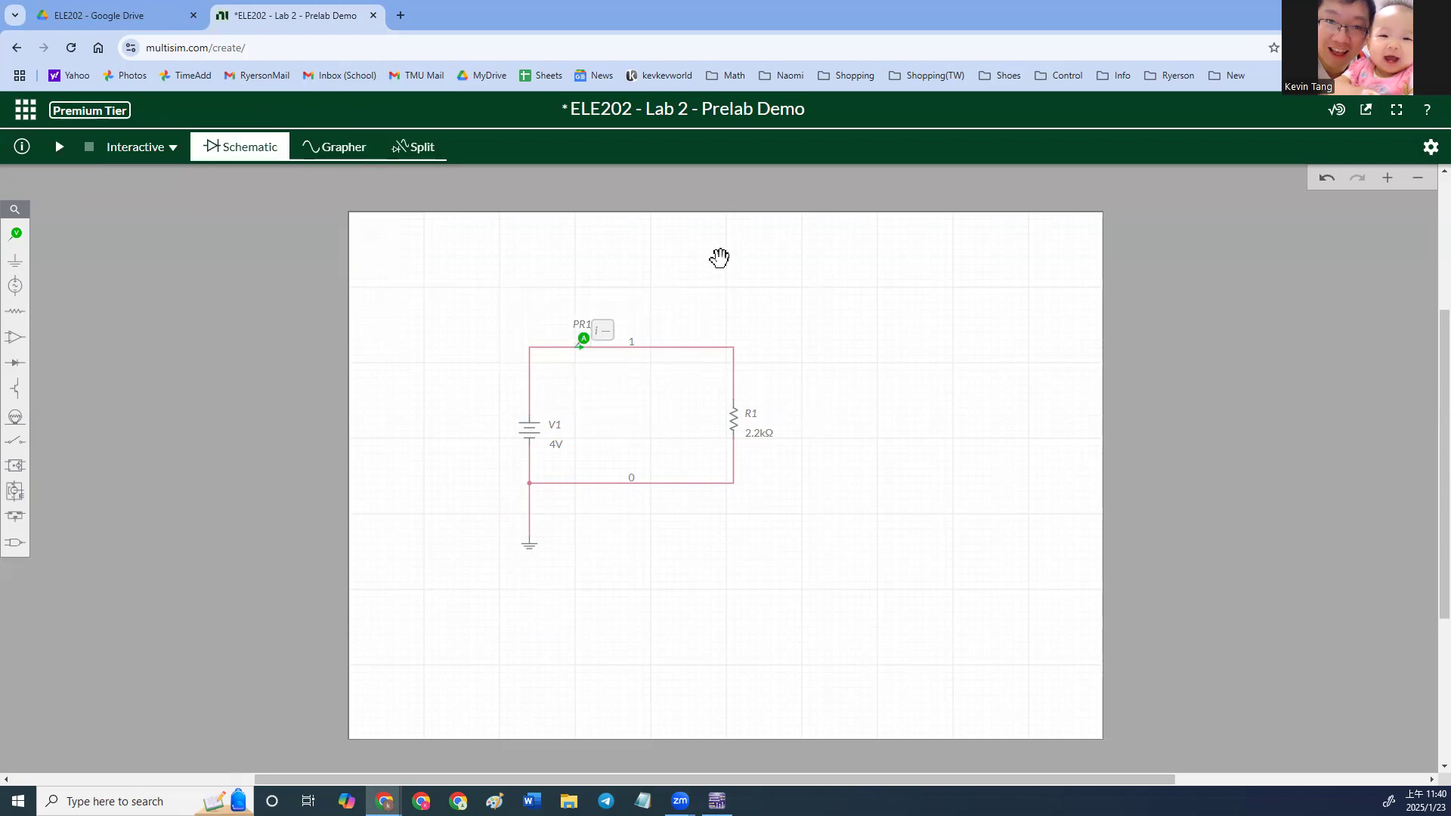
mouse_move(718, 271)
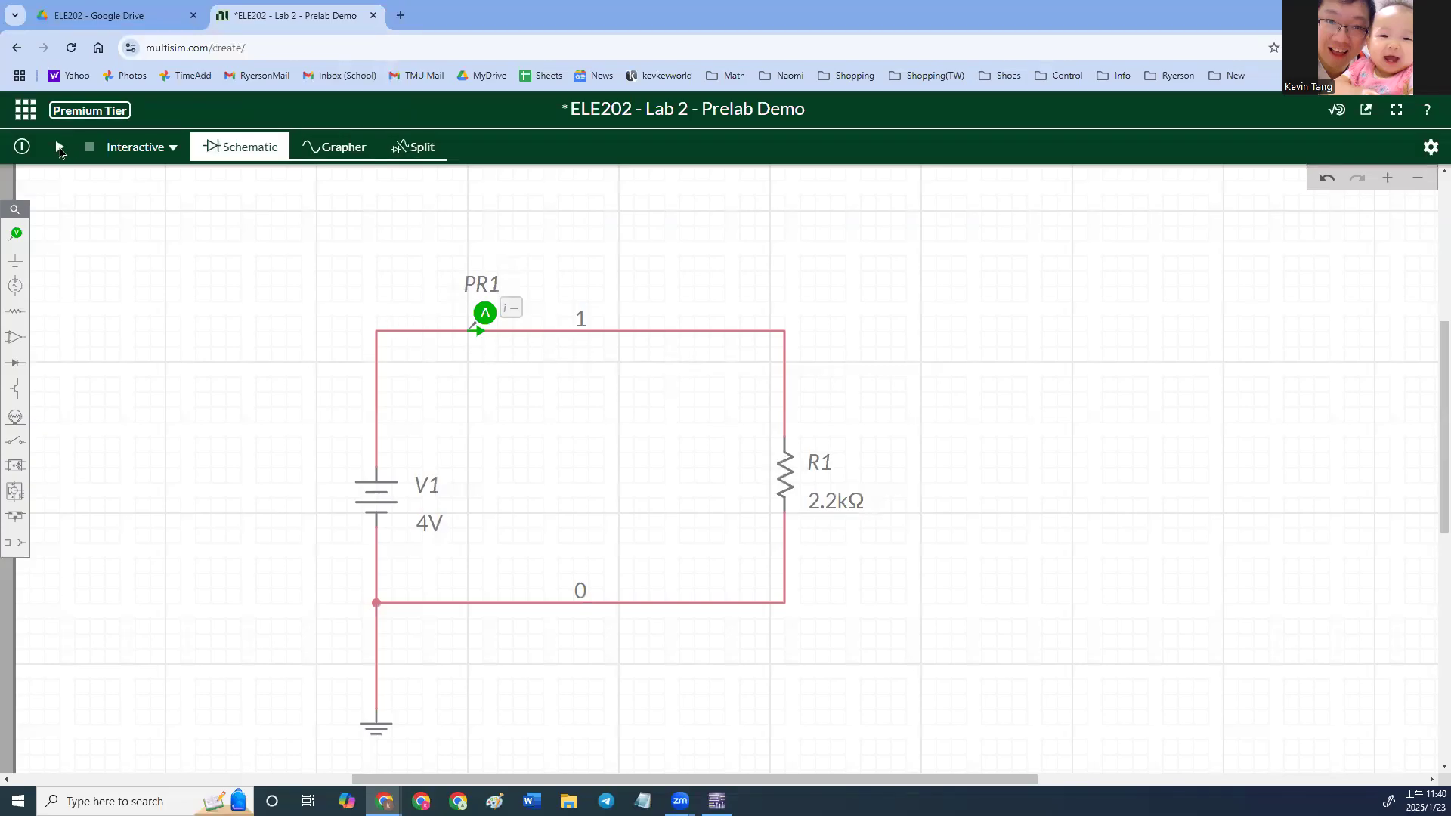
Run the simulation until probe PR1 reads 1.8182 mA, then stop it.
click(58, 146)
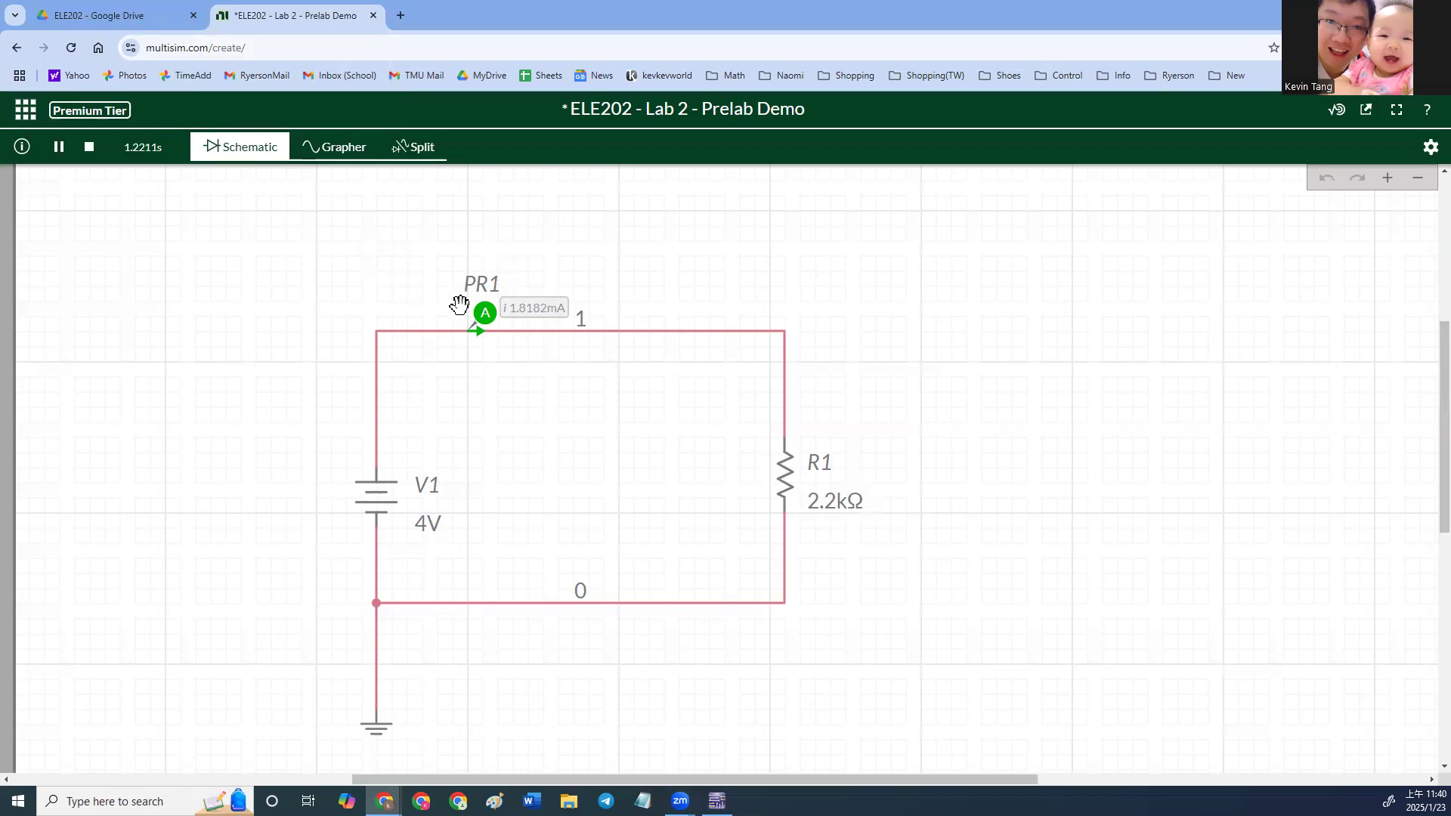
click(88, 146)
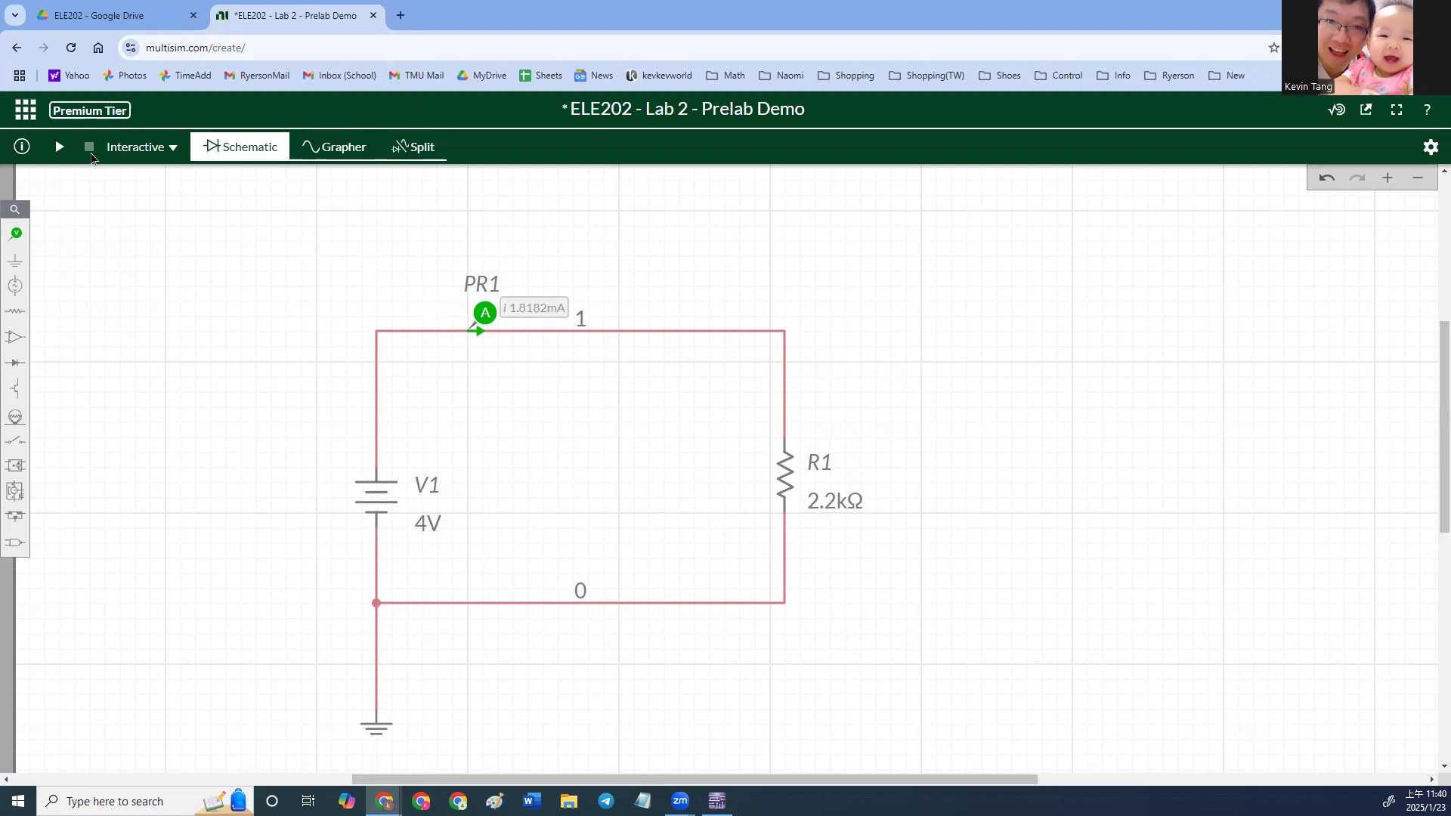
mouse_move(118, 165)
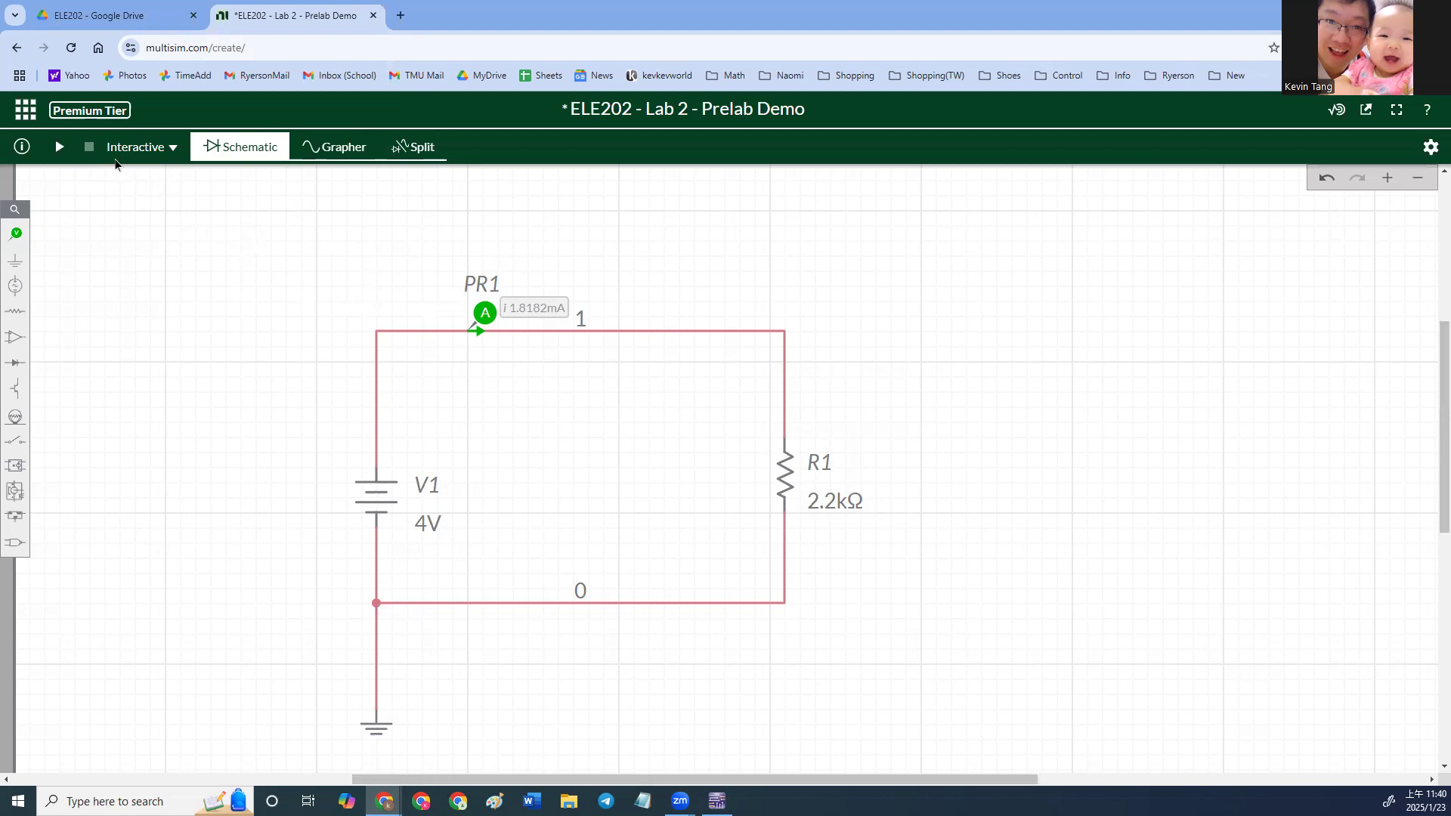
mouse_move(58, 146)
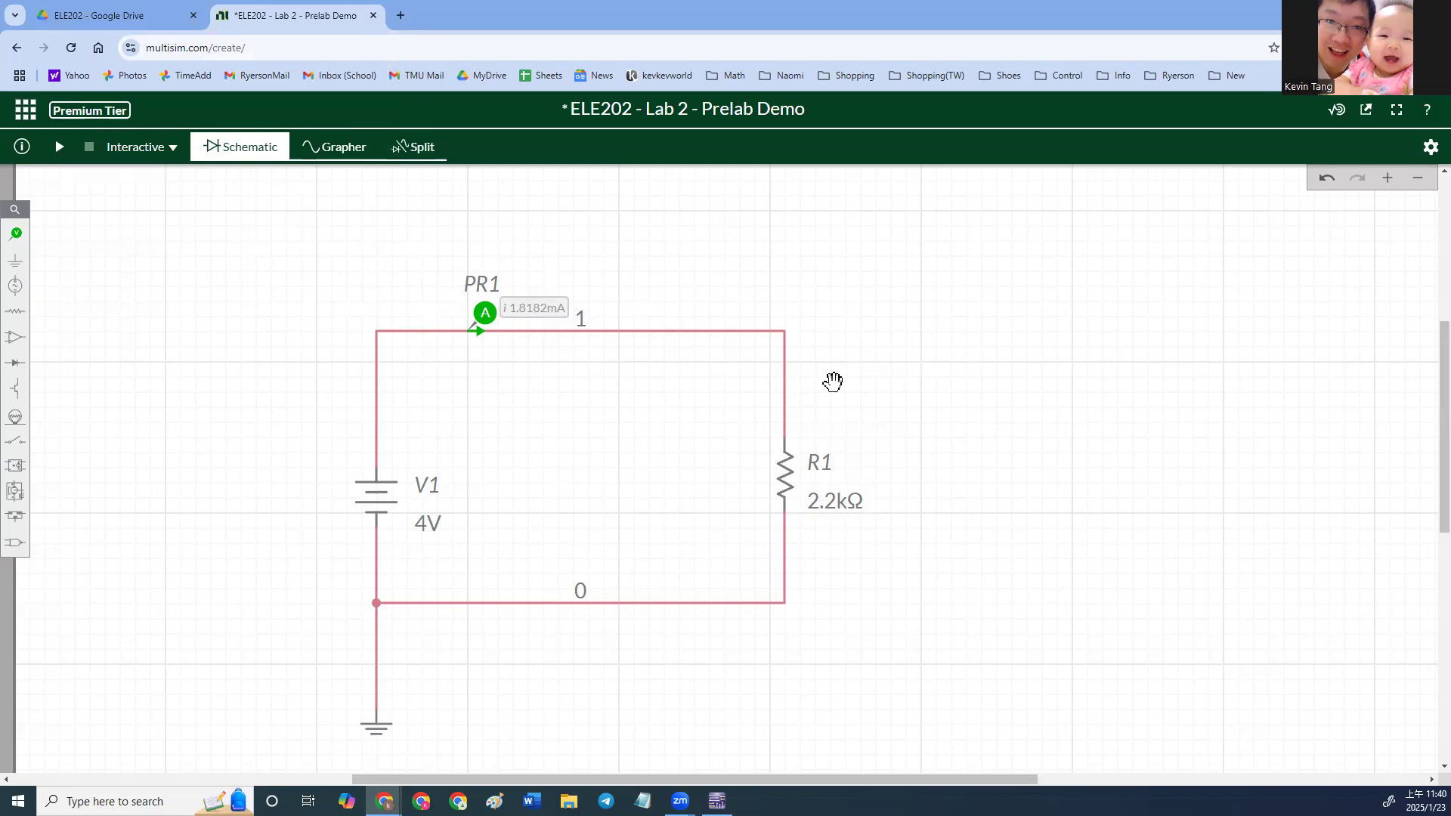
mouse_move(396, 537)
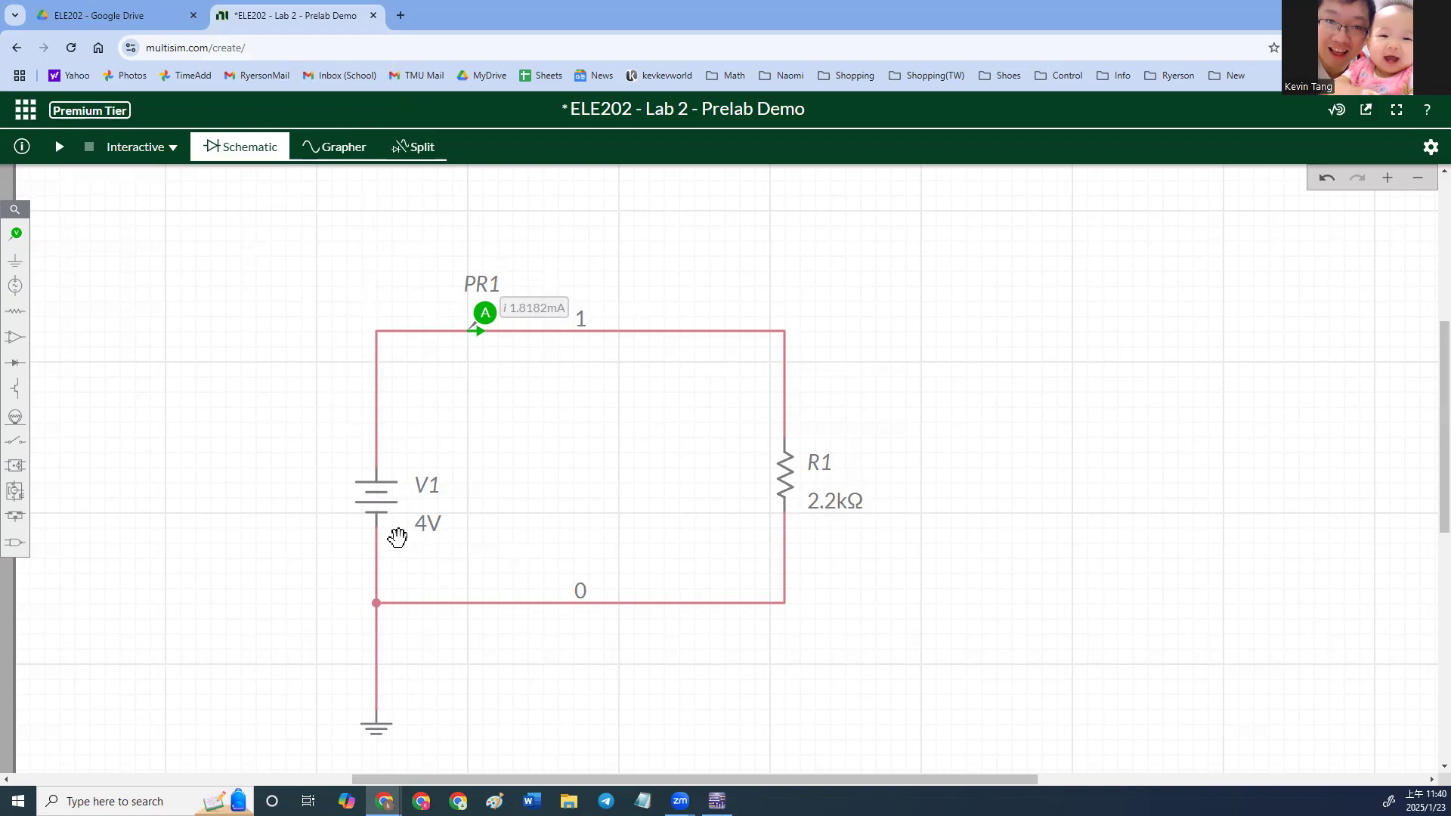
mouse_move(445, 490)
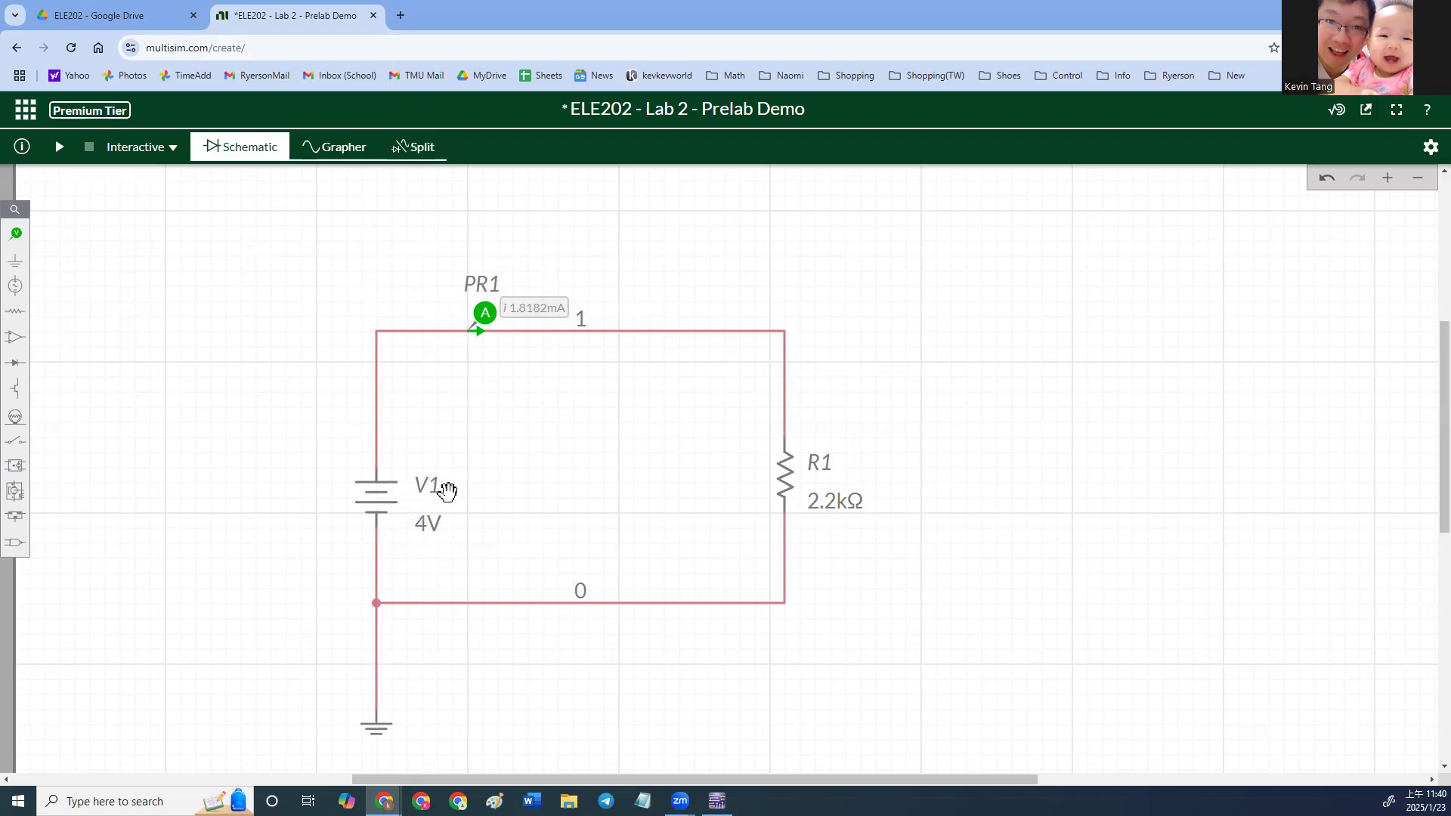